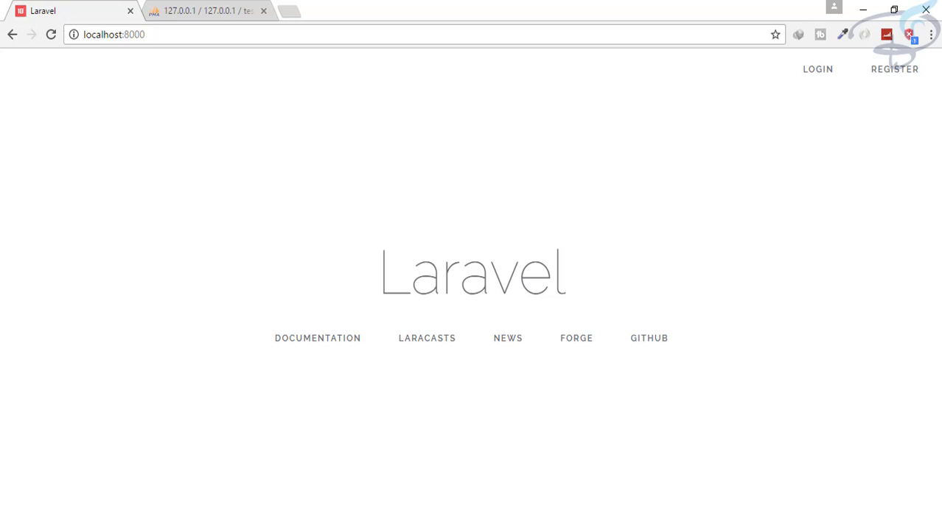
pyautogui.moveTo(752, 514)
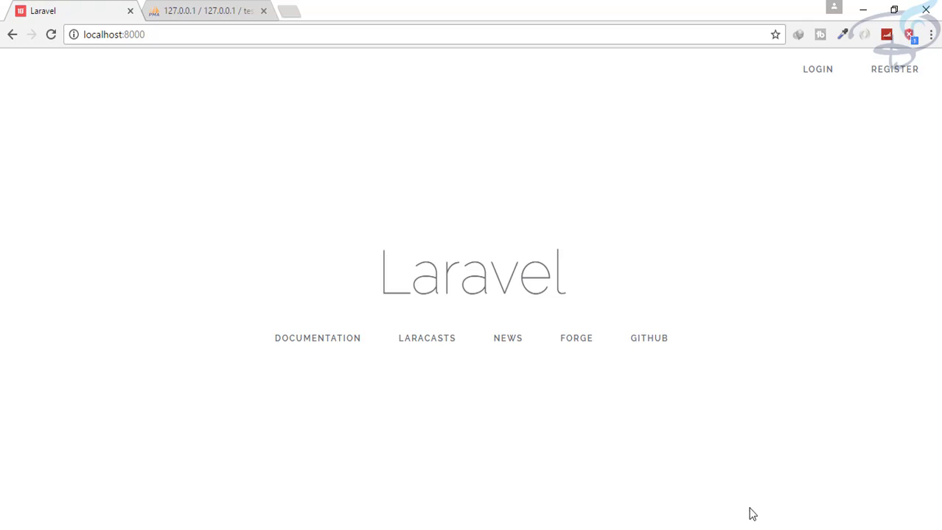
pyautogui.moveTo(489, 420)
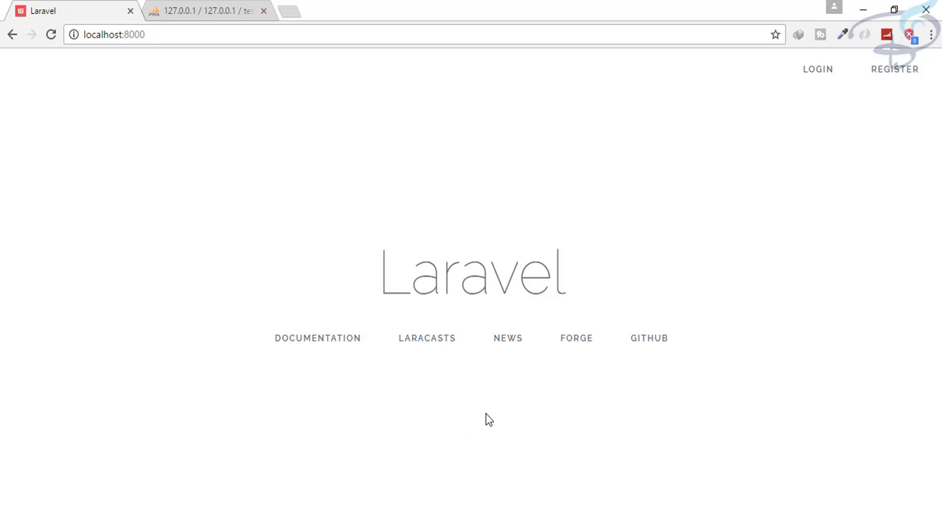
pyautogui.moveTo(500, 411)
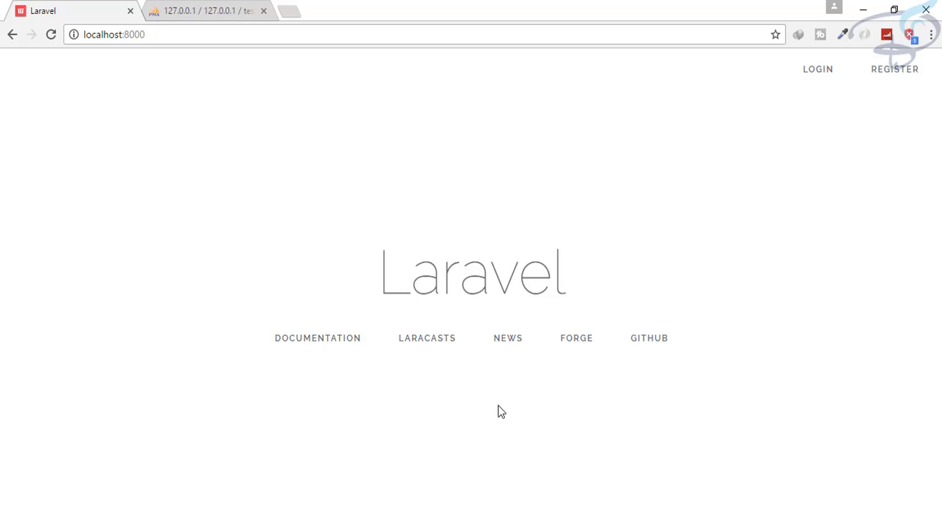
pyautogui.moveTo(593, 389)
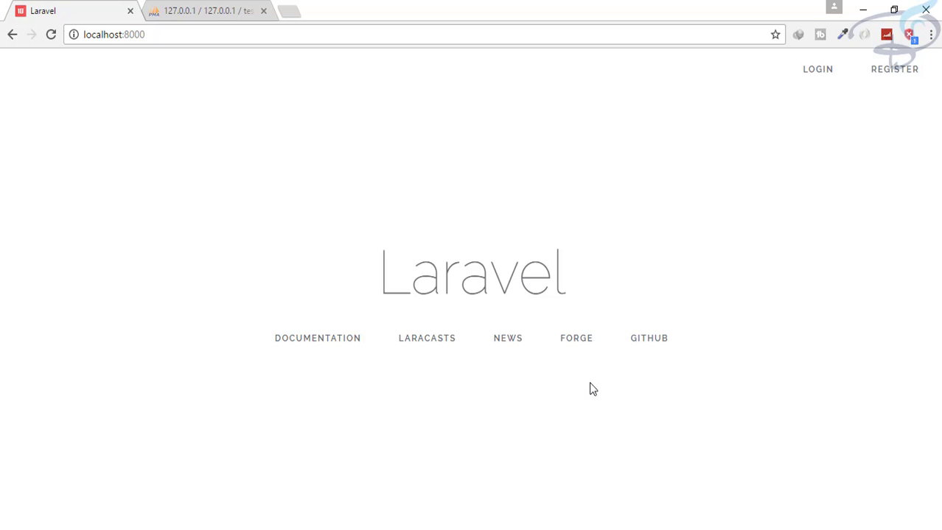
# Follow the LOGIN link on the Laravel welcome page to the autofilled login form.
pyautogui.click(817, 69)
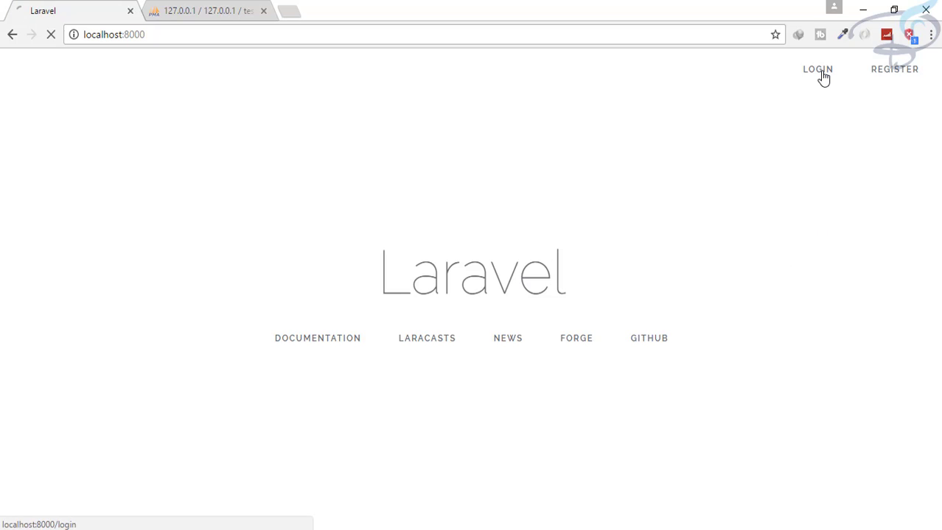
pyautogui.click(817, 69)
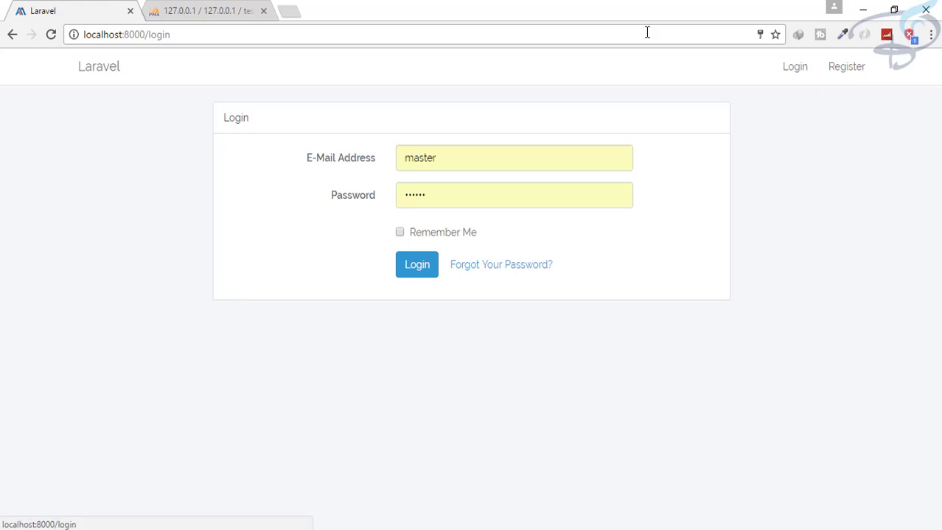
pyautogui.moveTo(380, 370)
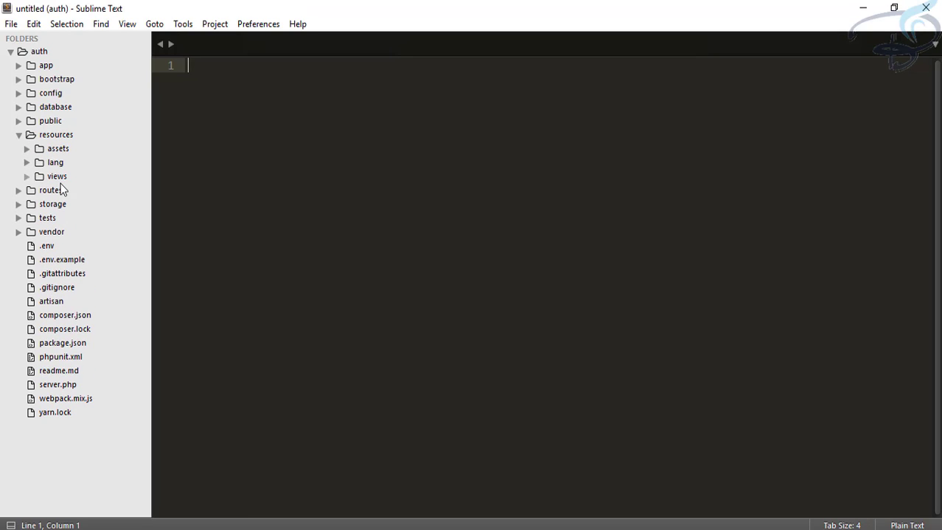
# Expand views > auth, open login.blade.php, and expand the layouts folder.
pyautogui.click(57, 176)
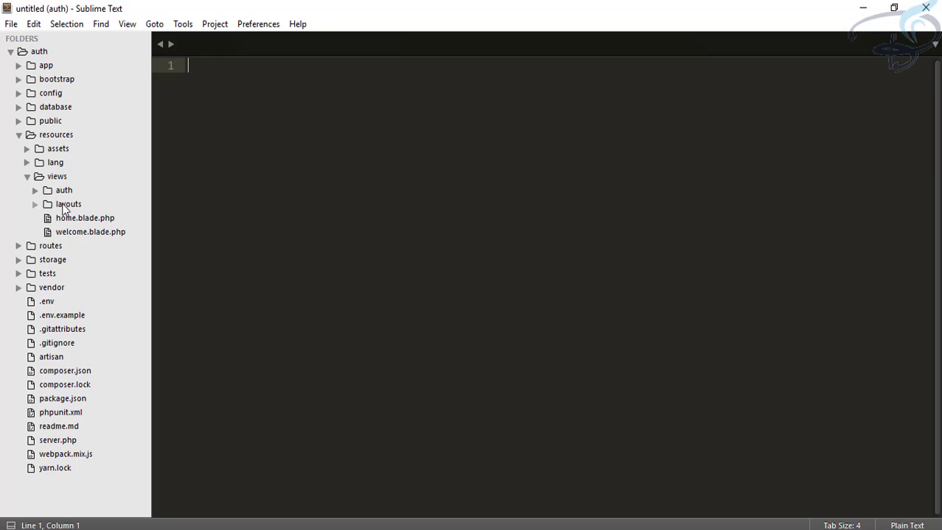
pyautogui.click(65, 190)
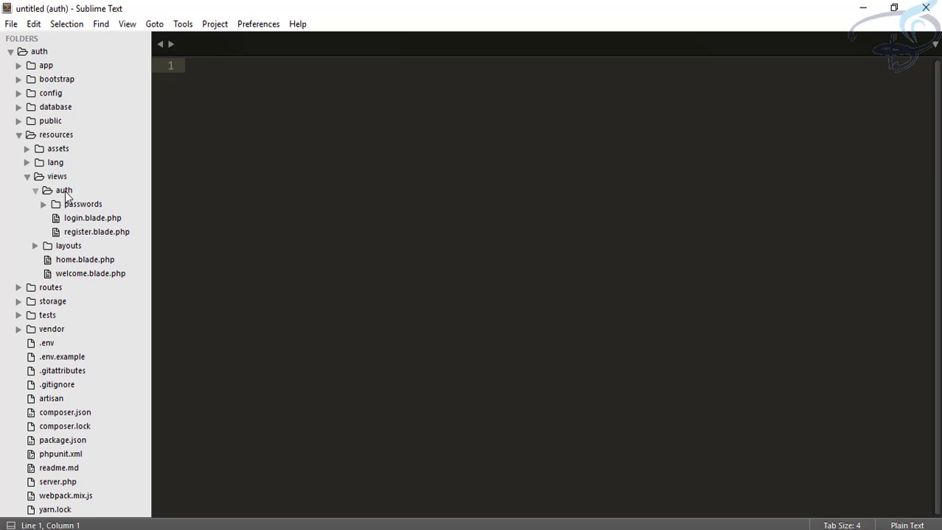
pyautogui.moveTo(65, 223)
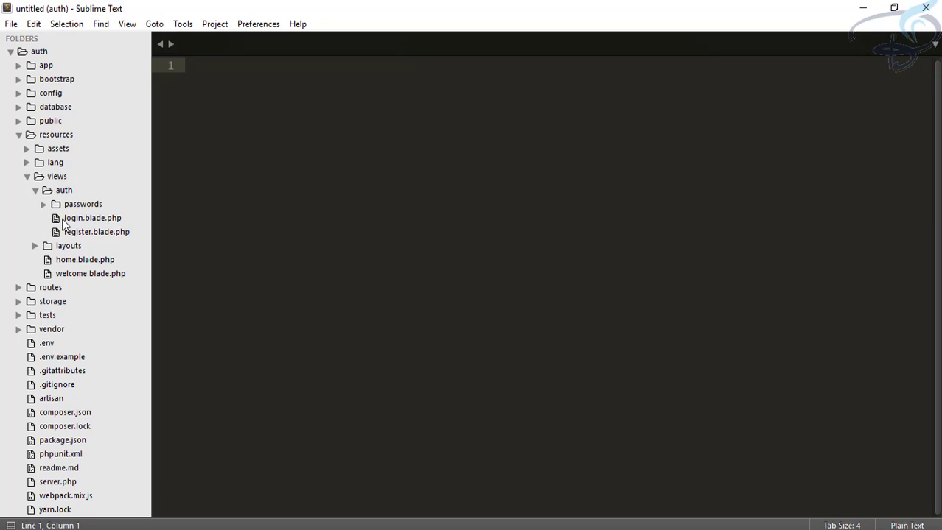
pyautogui.moveTo(97, 226)
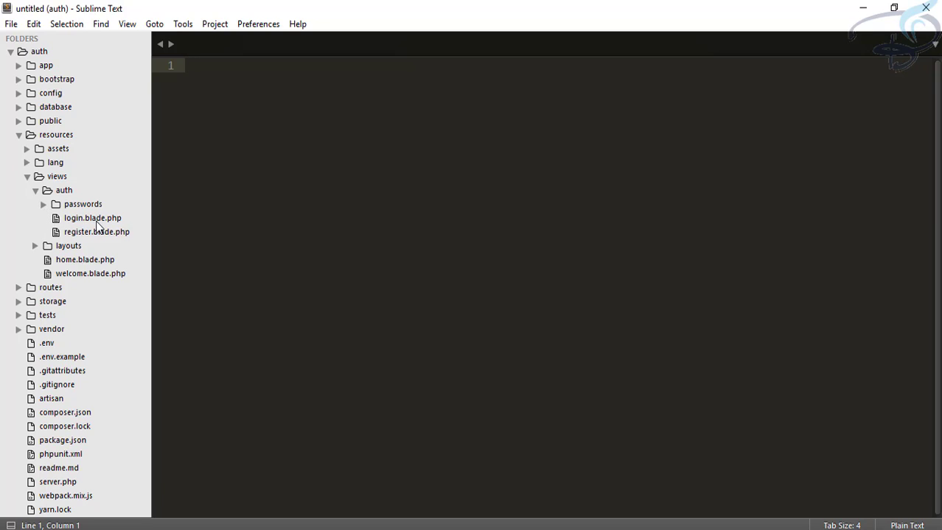
pyautogui.doubleClick(92, 218)
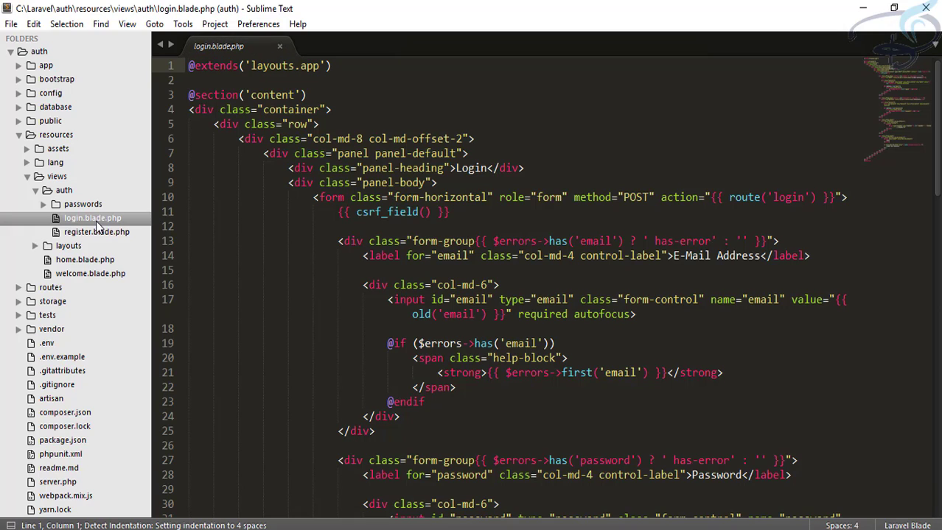
pyautogui.moveTo(341, 102)
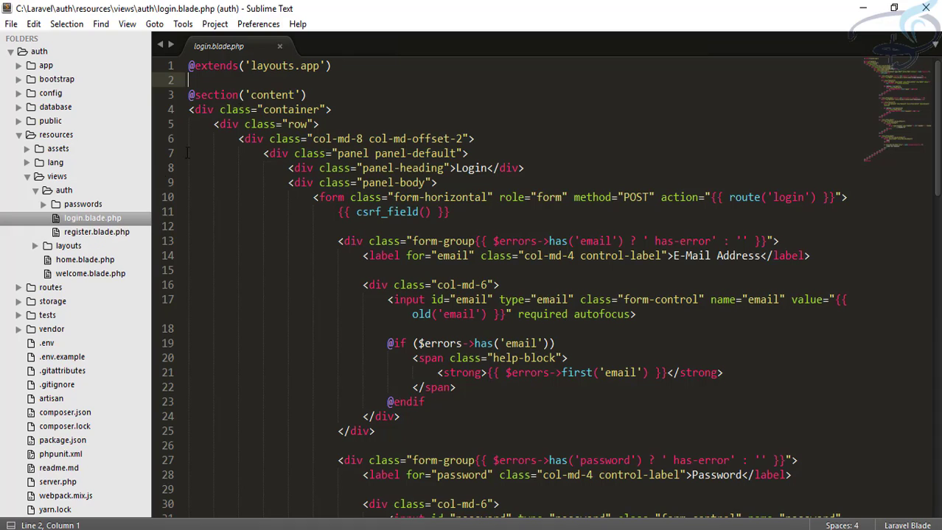
pyautogui.click(67, 245)
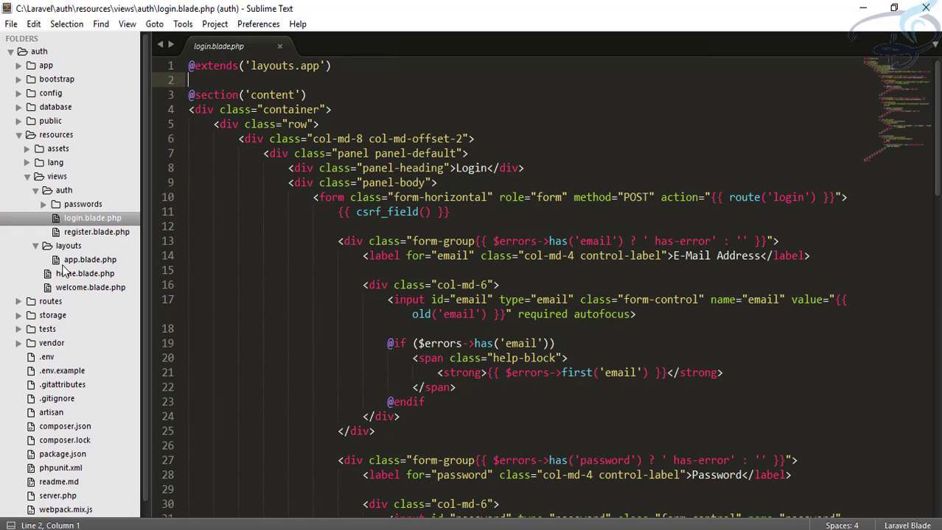
# Open layouts/app.blade.php at the navbar-brand config('app.name') line, then expand config.
pyautogui.click(90, 260)
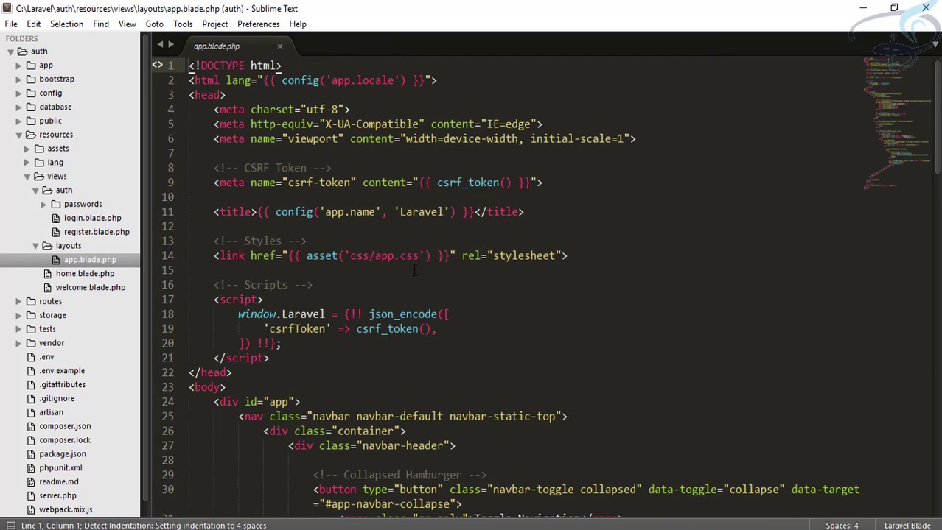
pyautogui.scroll(-3)
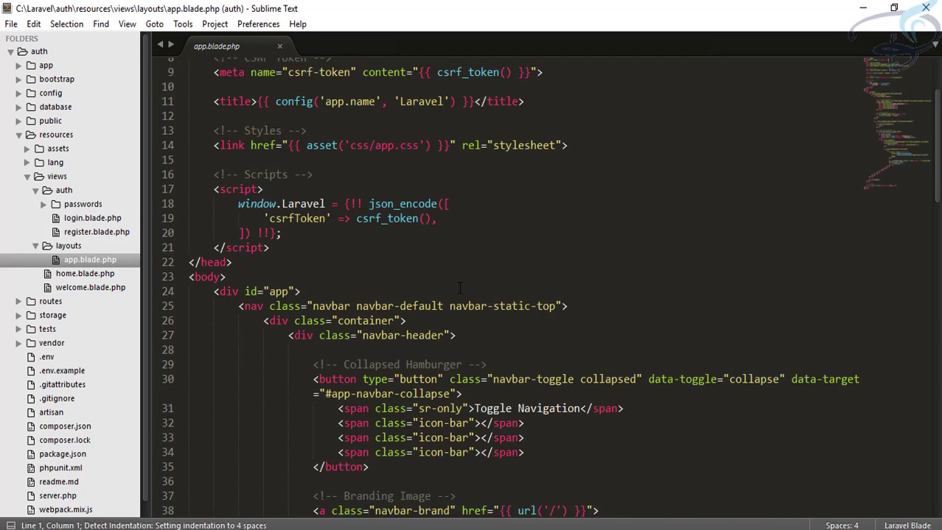
pyautogui.scroll(-3)
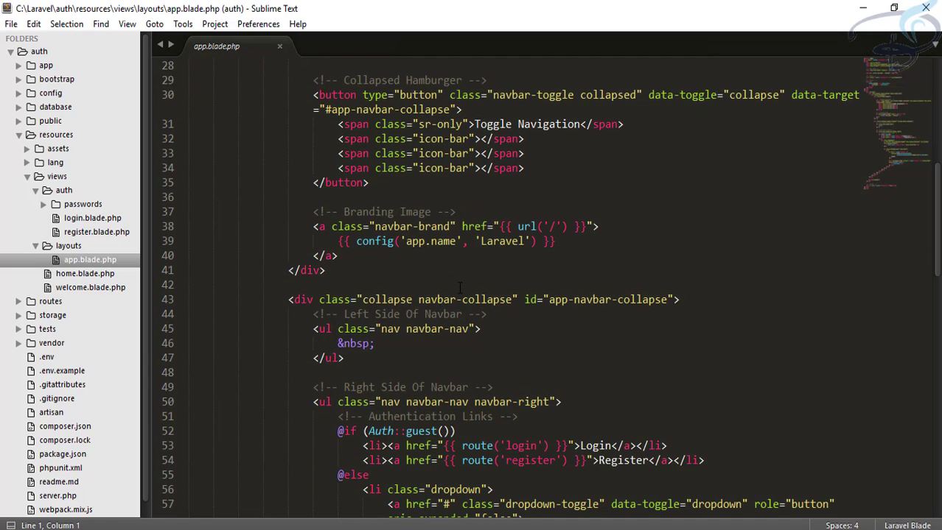
pyautogui.moveTo(474, 273)
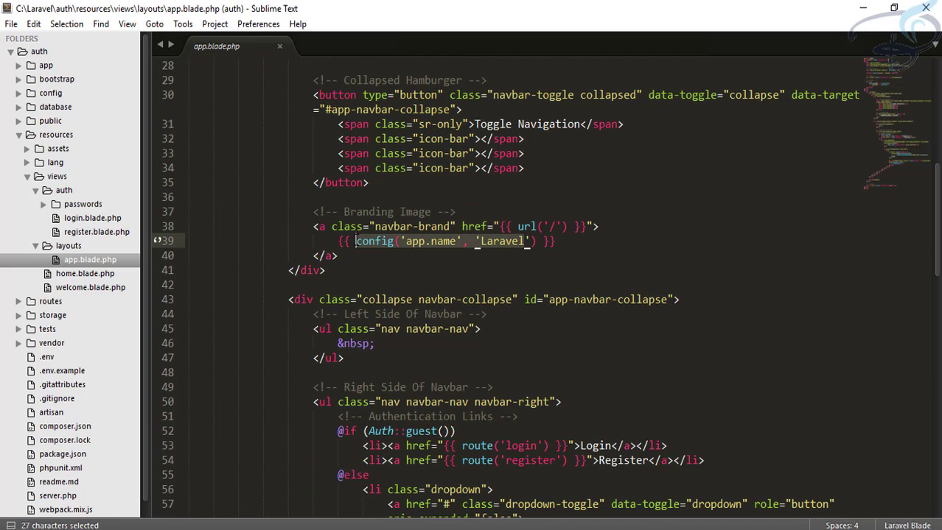
pyautogui.moveTo(421, 243)
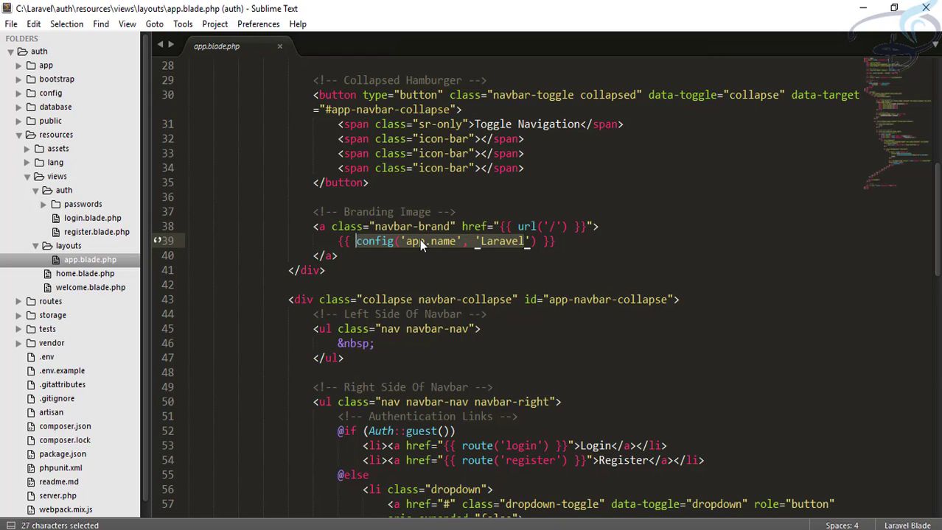
pyautogui.click(358, 241)
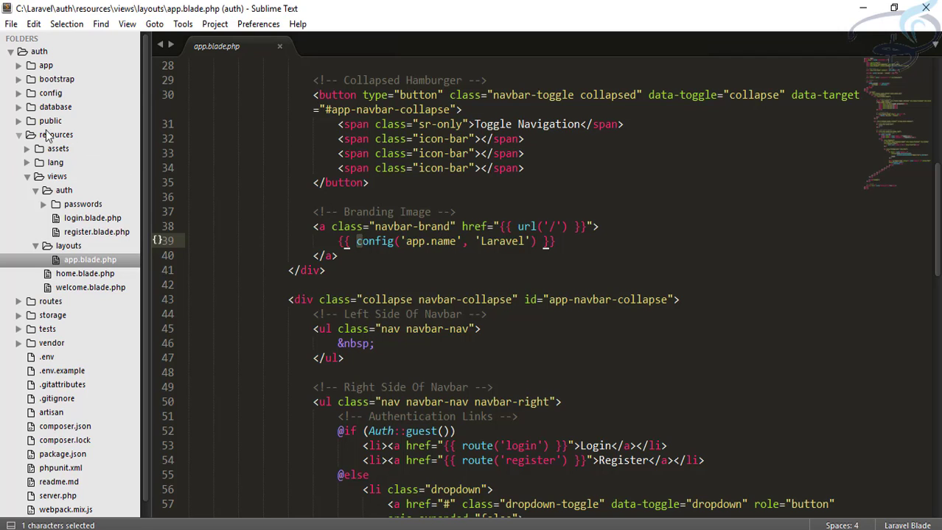
pyautogui.click(51, 93)
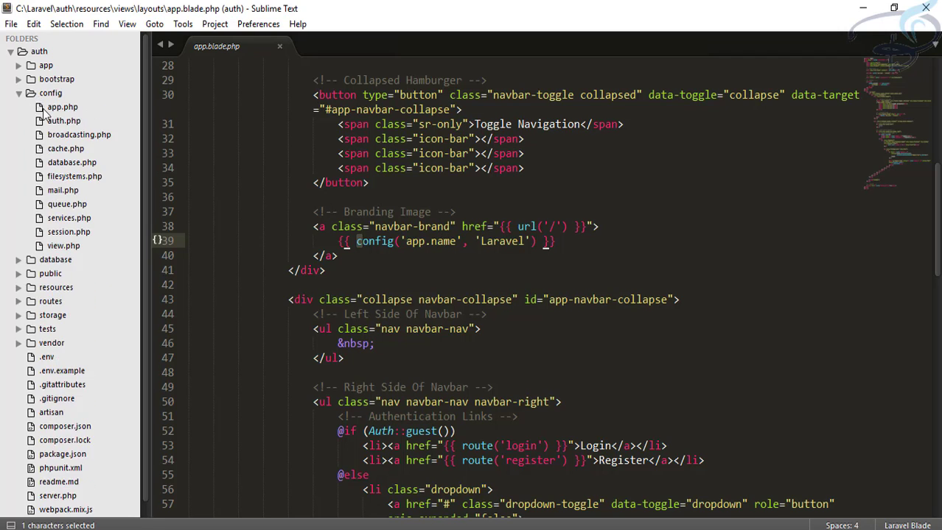
# Change the app name in config/app.php to Bitfumes, restore 'Laravel', and return to app.blade.php.
pyautogui.click(61, 107)
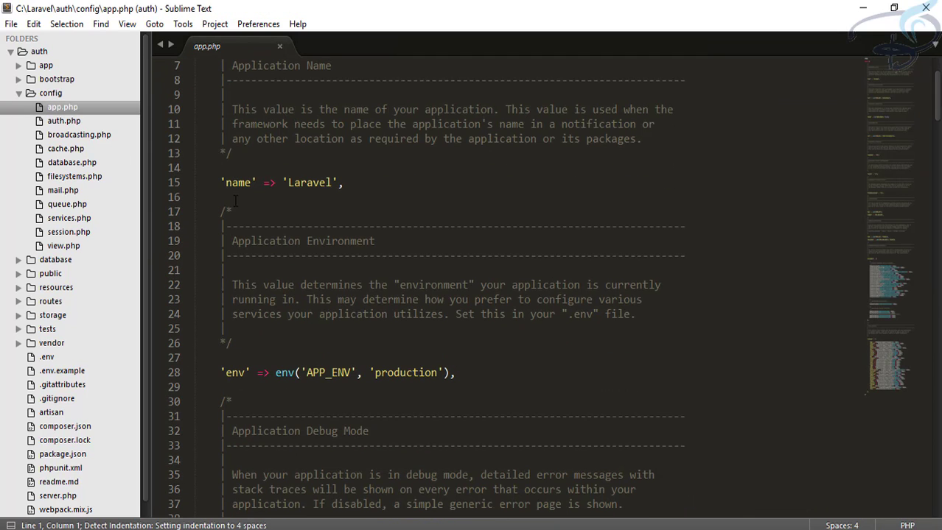
pyautogui.doubleClick(309, 183)
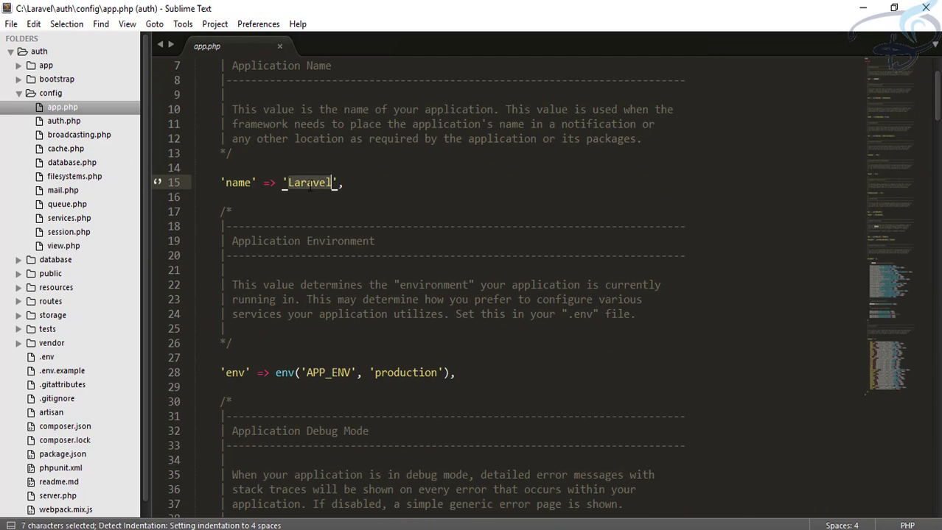
pyautogui.write('Bitfumes')
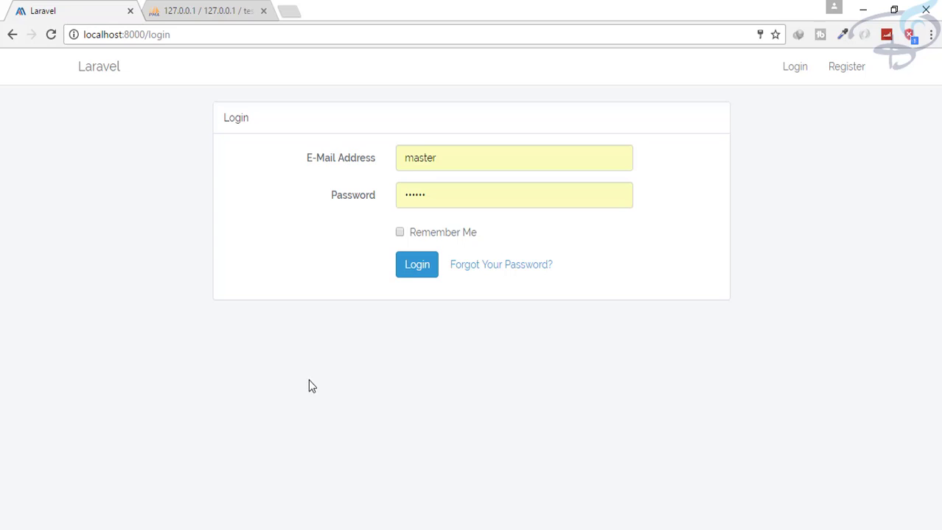
pyautogui.click(416, 265)
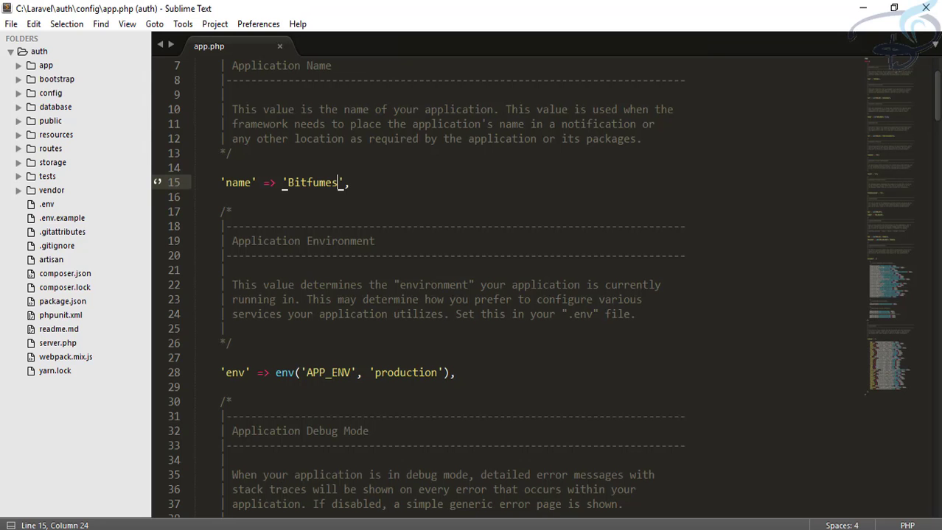
pyautogui.write('Laravel')
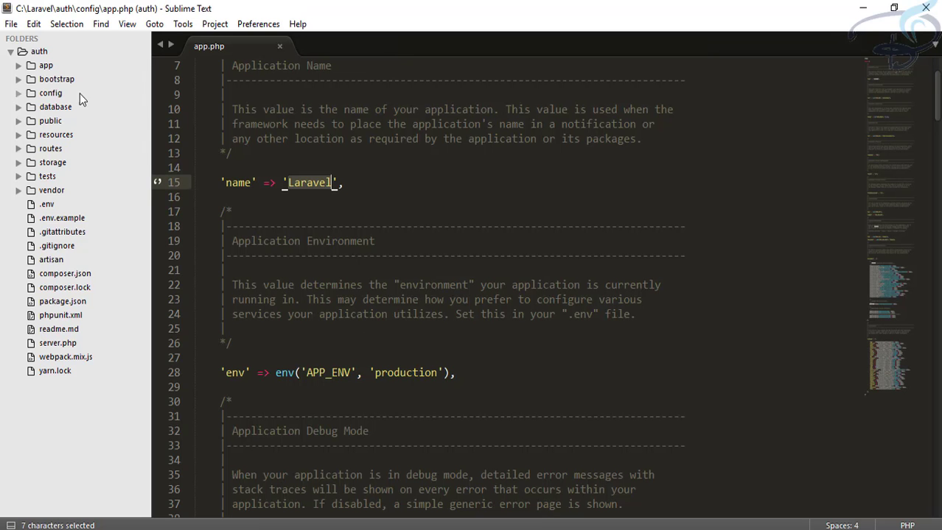
pyautogui.click(279, 46)
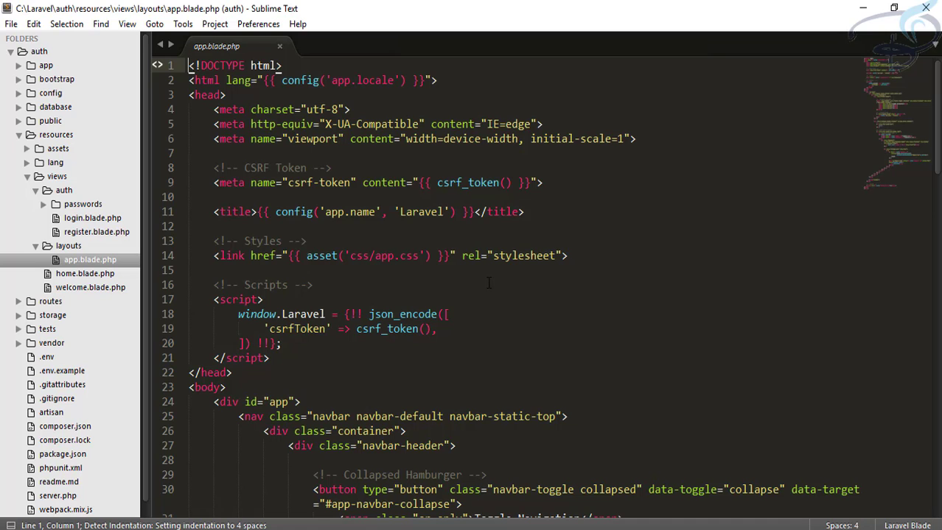
# Scroll app.blade.php to the login and register links, then view the Bitfumes-branded login page.
pyautogui.scroll(-3)
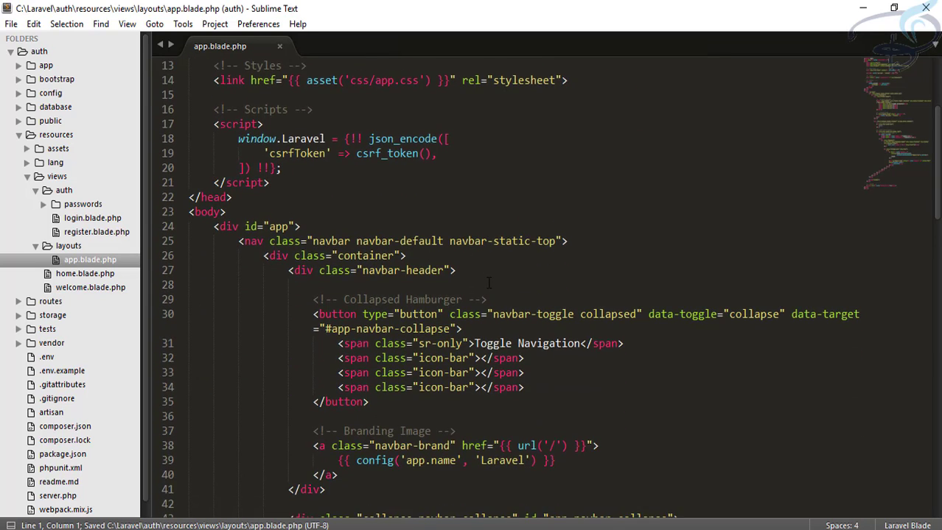
pyautogui.scroll(-3)
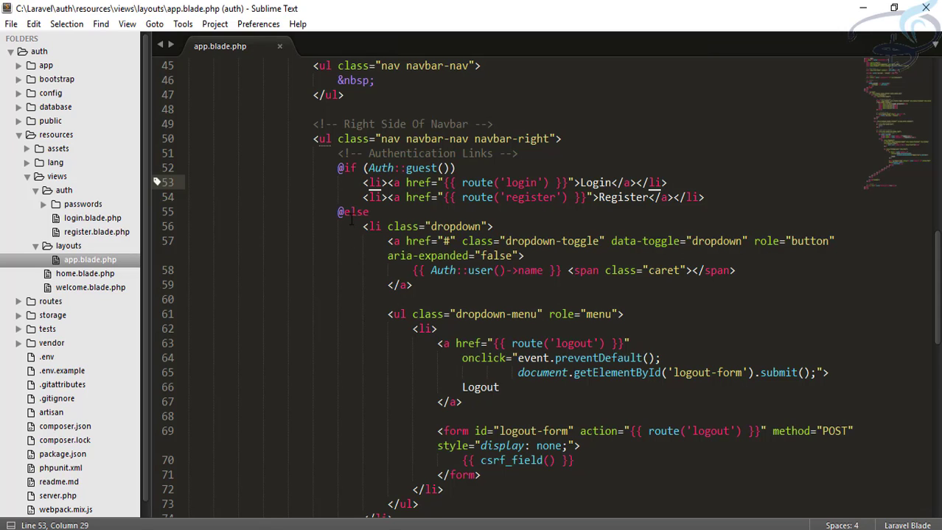
pyautogui.scroll(-3)
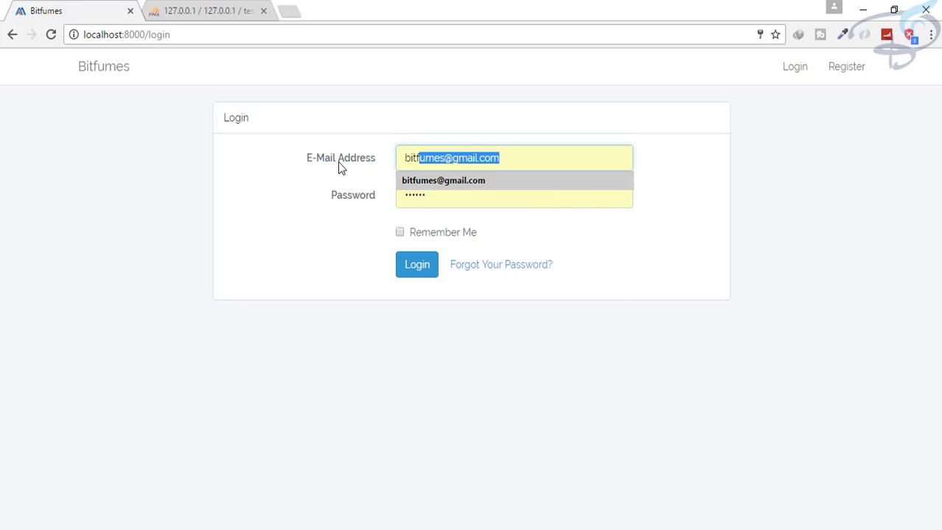
# Log in with the saved email to reach the 'You are logged in!' dashboard.
pyautogui.click(416, 265)
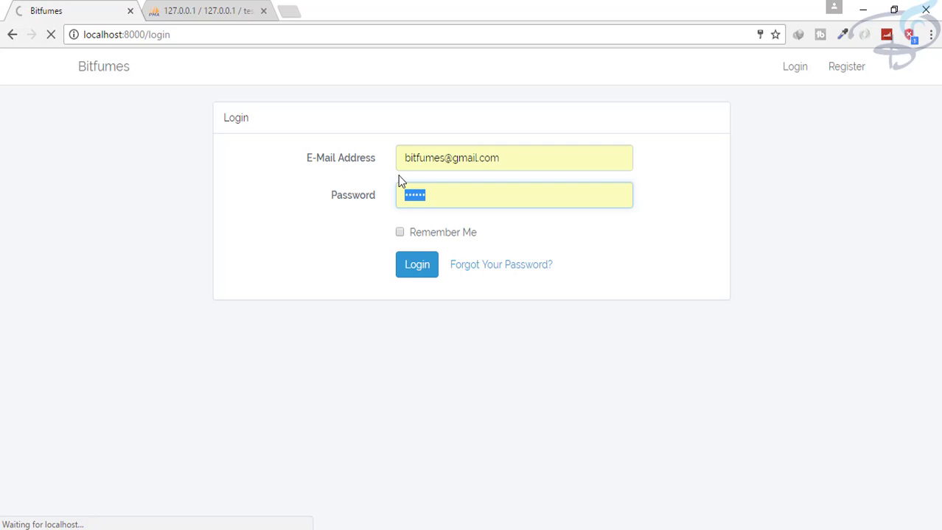
pyautogui.click(416, 265)
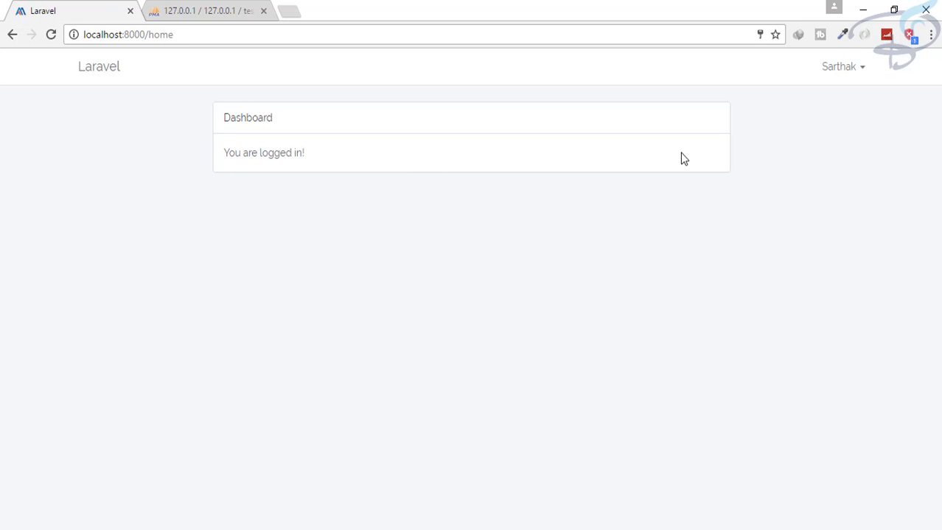
pyautogui.click(842, 67)
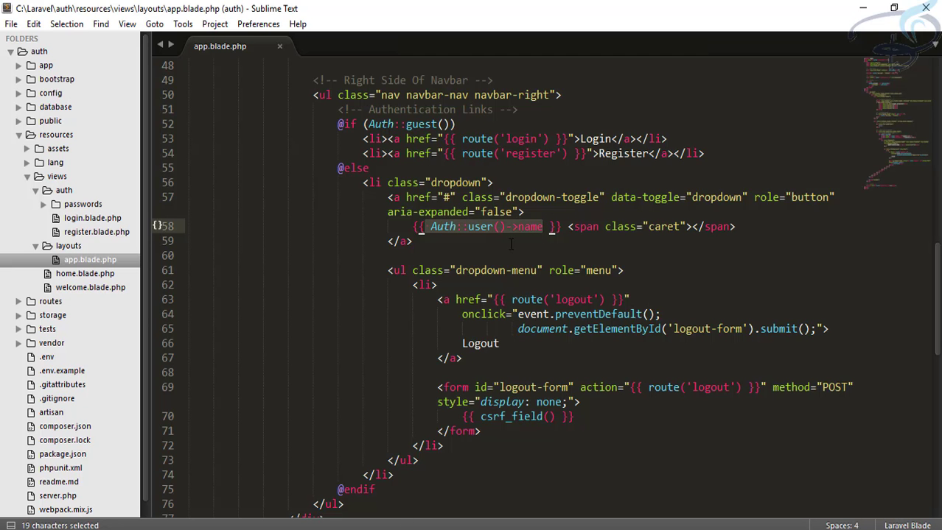
# Change Auth::user()->name to email in the navbar greeting, check the menu, and select the logout markup.
pyautogui.doubleClick(530, 226)
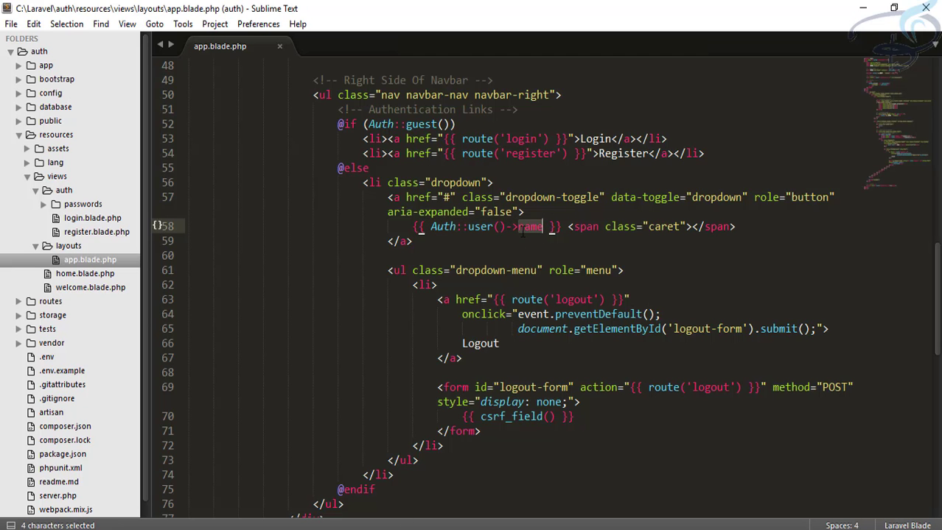
pyautogui.write('email')
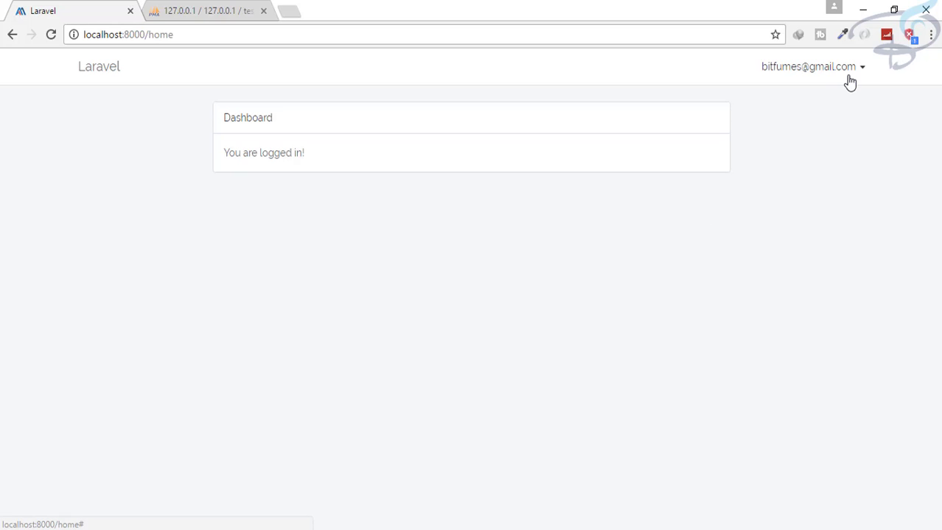
pyautogui.click(809, 66)
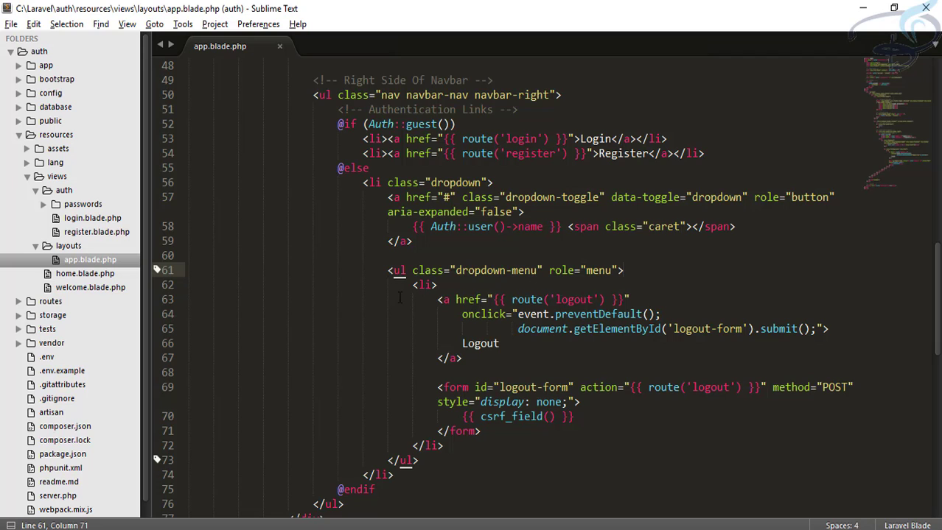
pyautogui.moveTo(437, 299); pyautogui.dragTo(477, 344)
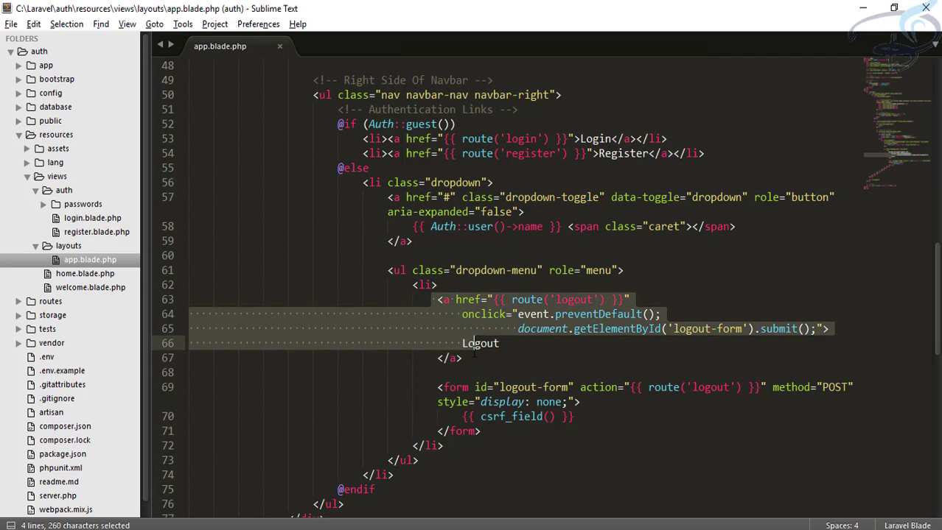
pyautogui.click(452, 359)
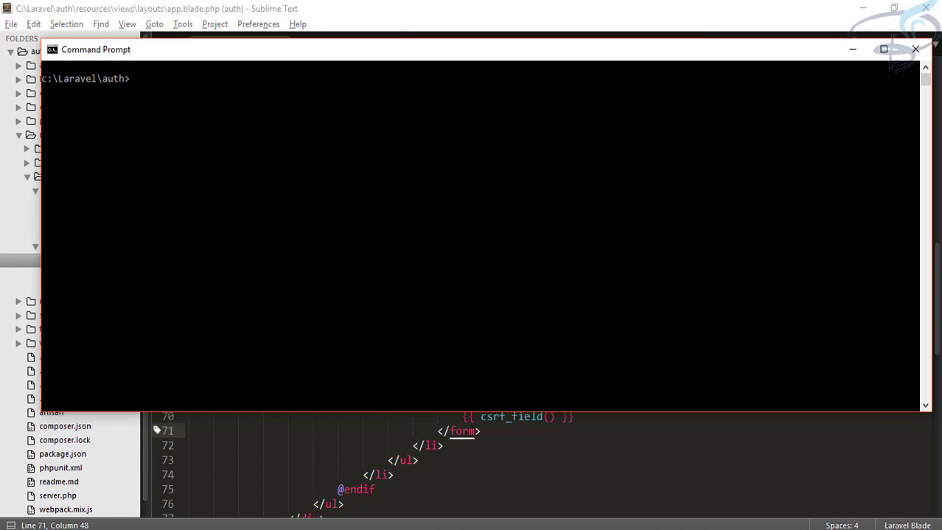
# Run php artisan route:list to confirm logout is a POST route.
pyautogui.write('p')
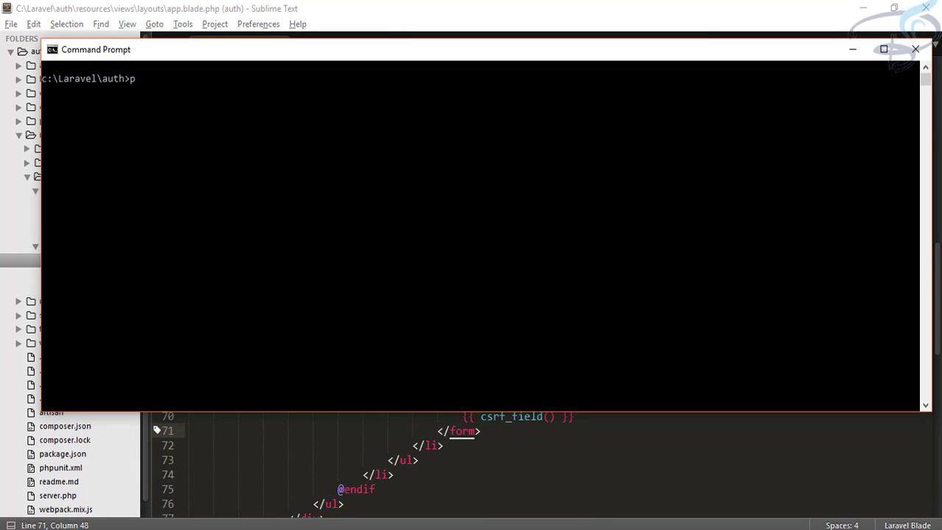
pyautogui.write('hp artisan')
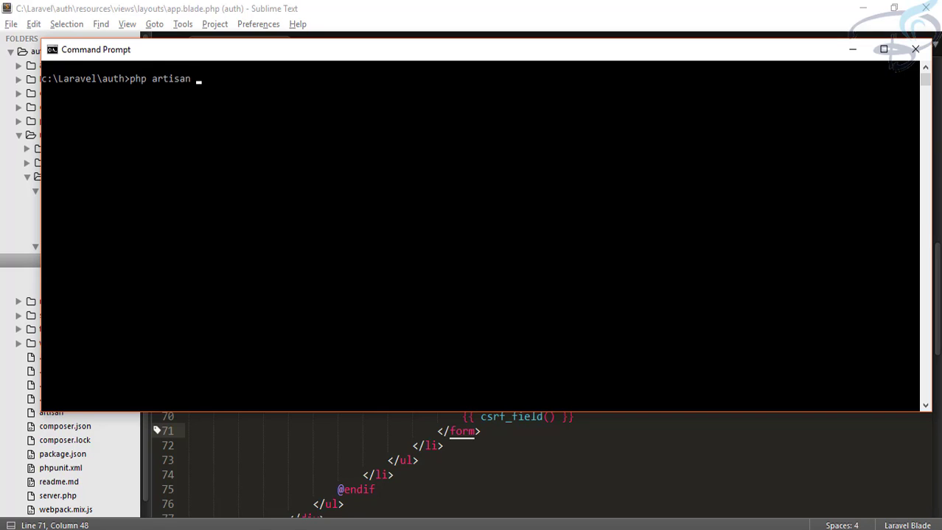
pyautogui.write('route:list')
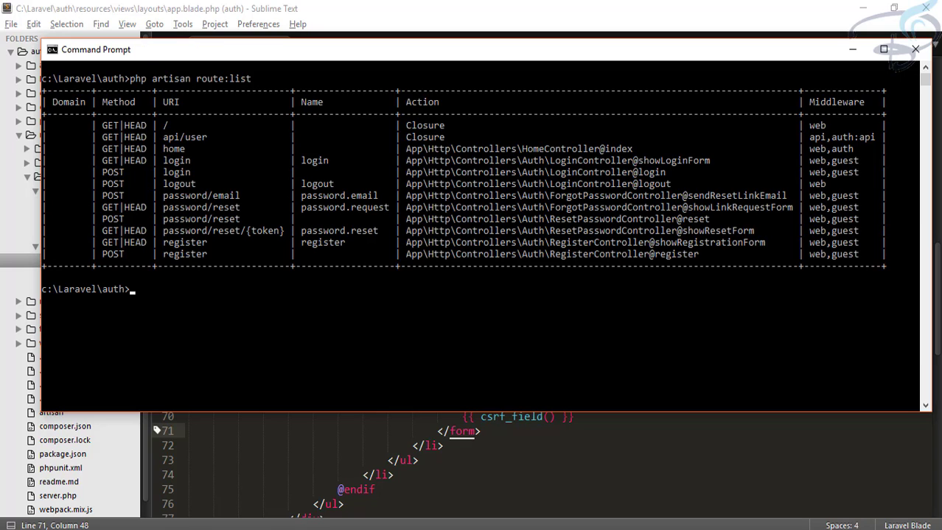
pyautogui.moveTo(192, 188)
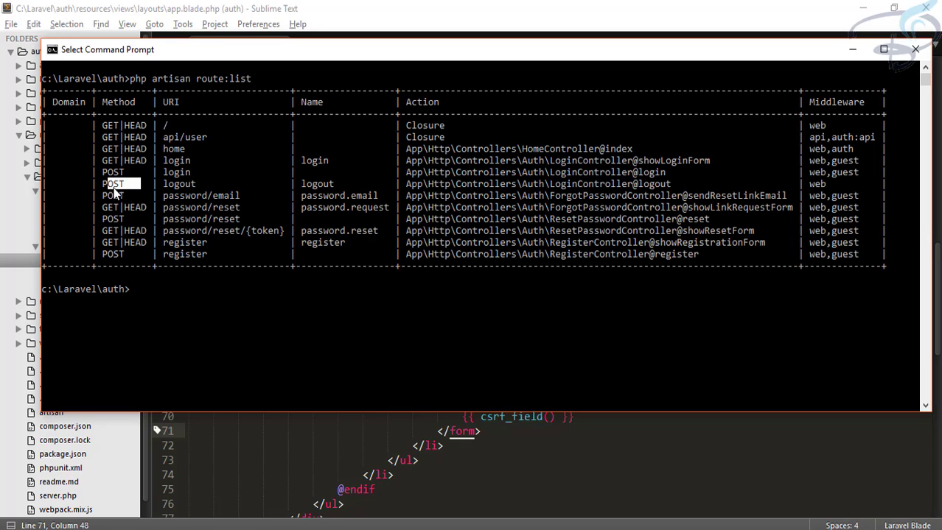
pyautogui.moveTo(347, 342)
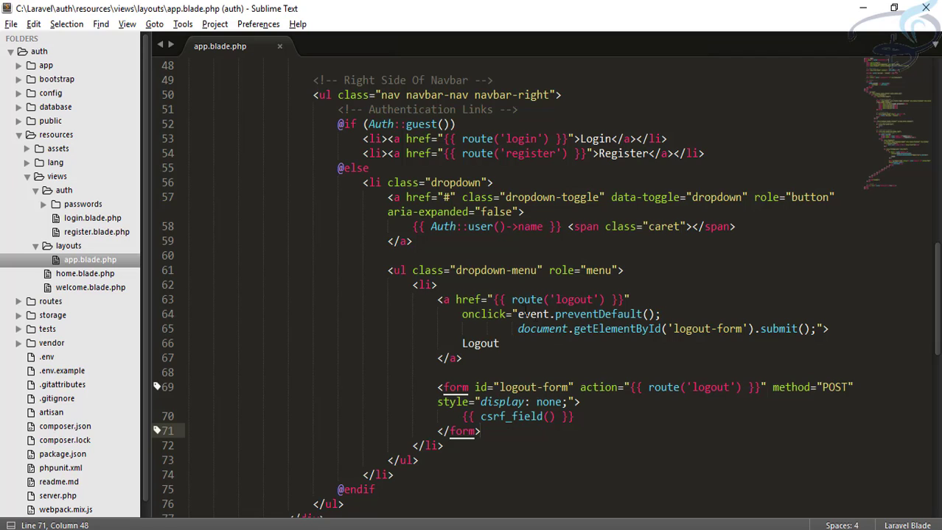
# Select the logout link block and its hidden POST form, then save app.blade.php.
pyautogui.moveTo(437, 299); pyautogui.dragTo(462, 358)
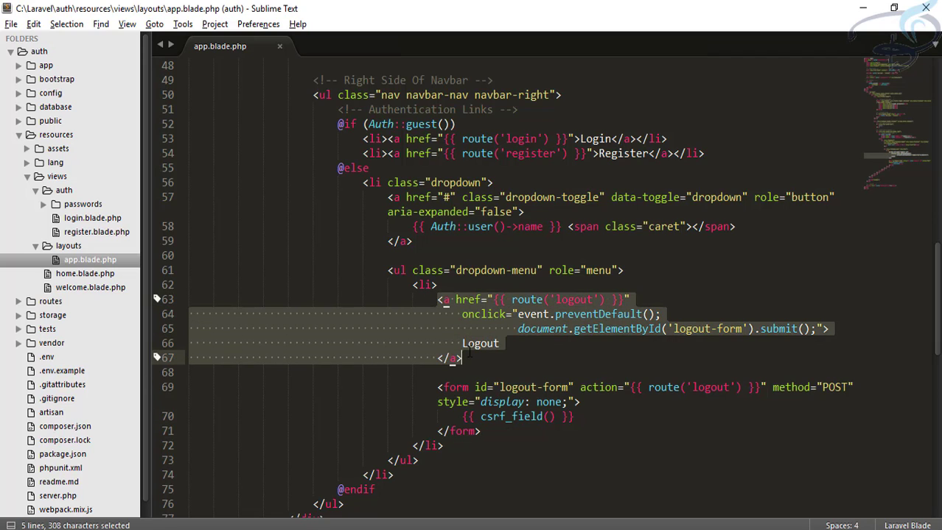
pyautogui.click(675, 328)
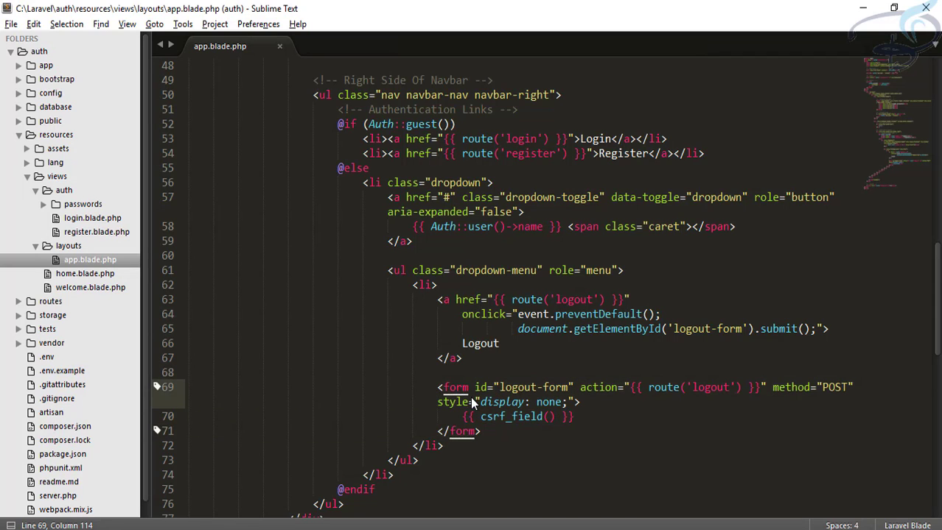
pyautogui.press('ctrl+s')
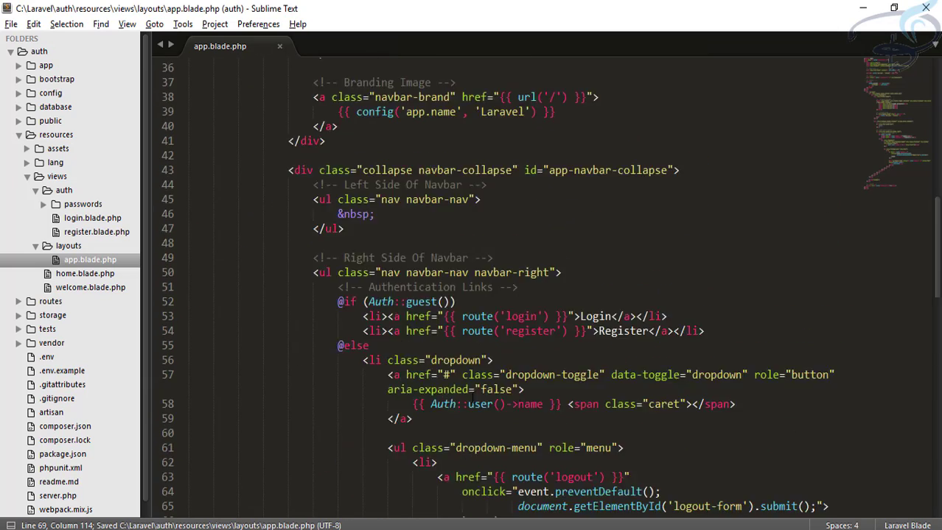
pyautogui.press('ctrl+n')
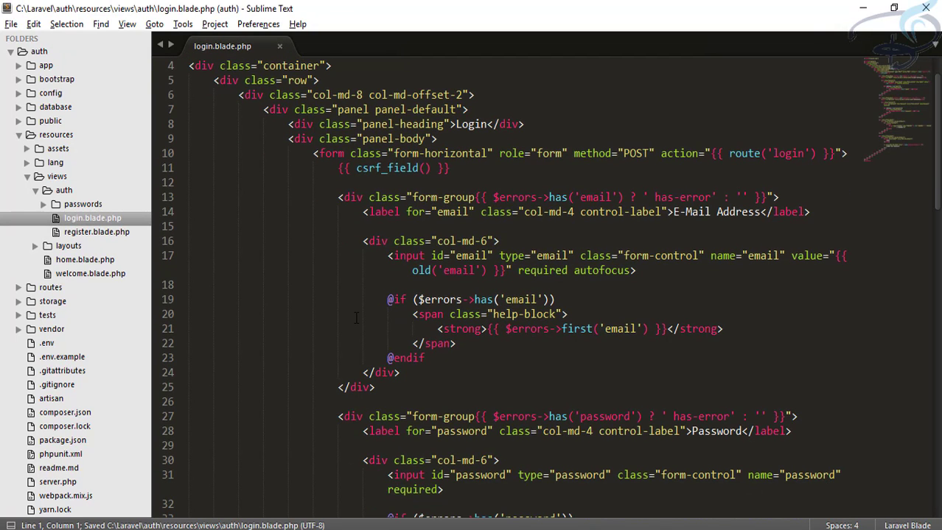
# Scroll up to the email form-group in login.blade.php and save it.
pyautogui.scroll(3)
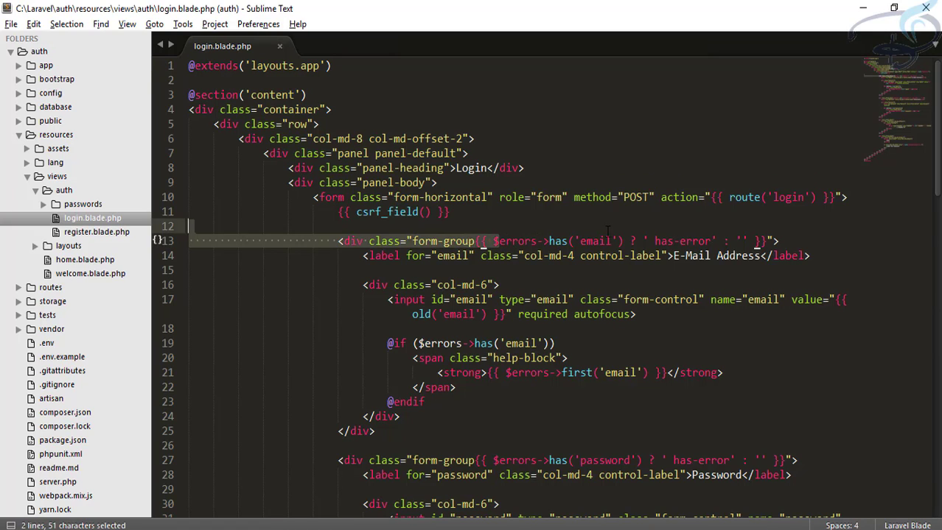
pyautogui.press('ctrl+s')
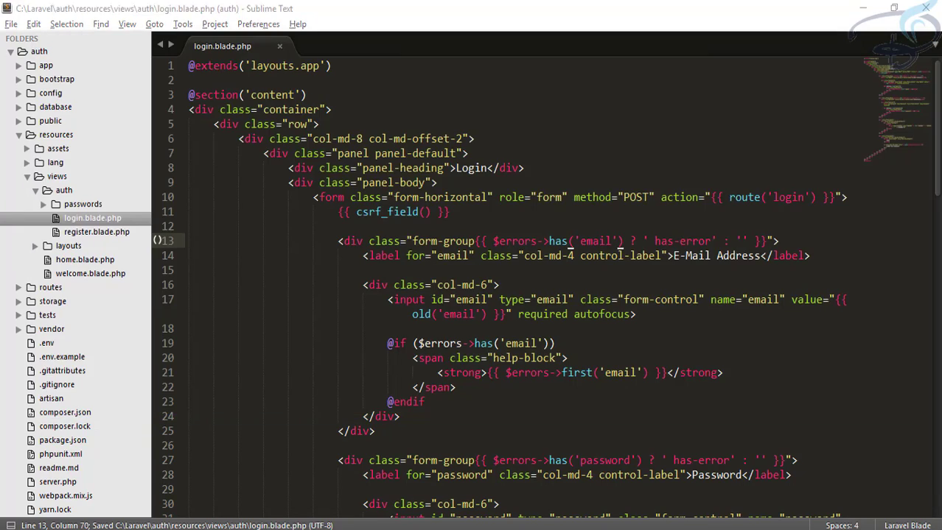
pyautogui.click(70, 11)
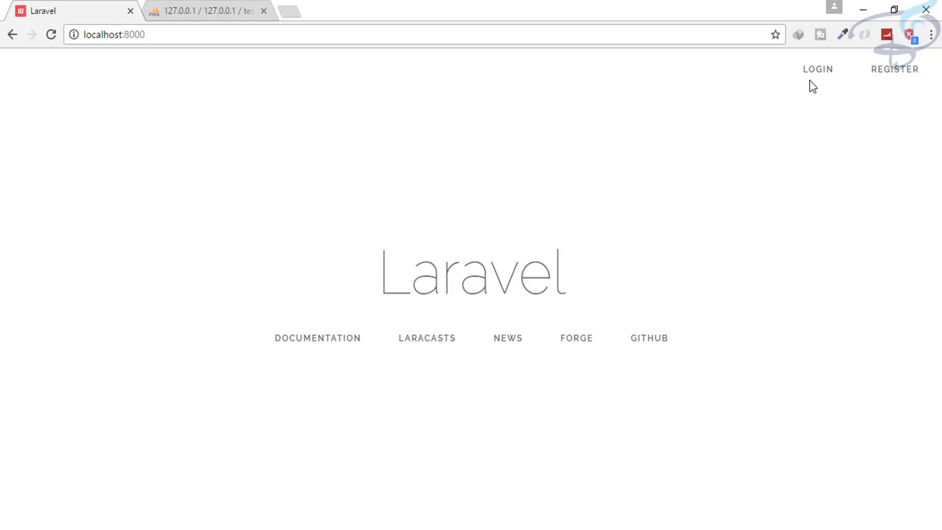
# Submit the LOGIN form and get 'These credentials do not match our records.' under the email field.
pyautogui.click(817, 68)
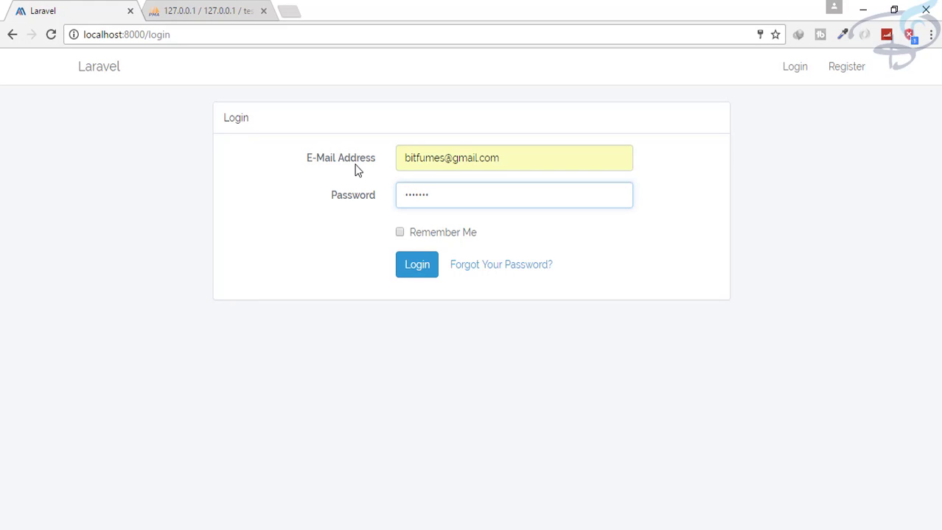
pyautogui.click(416, 265)
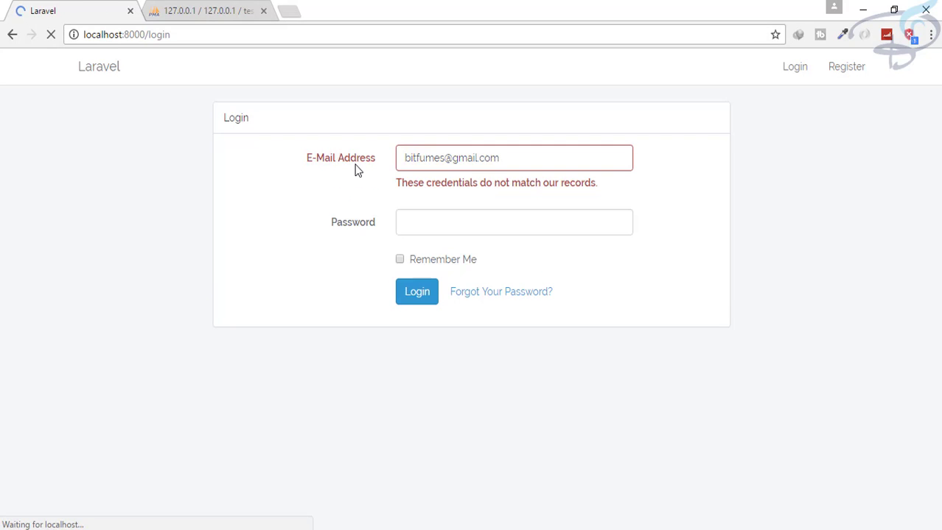
pyautogui.doubleClick(435, 183)
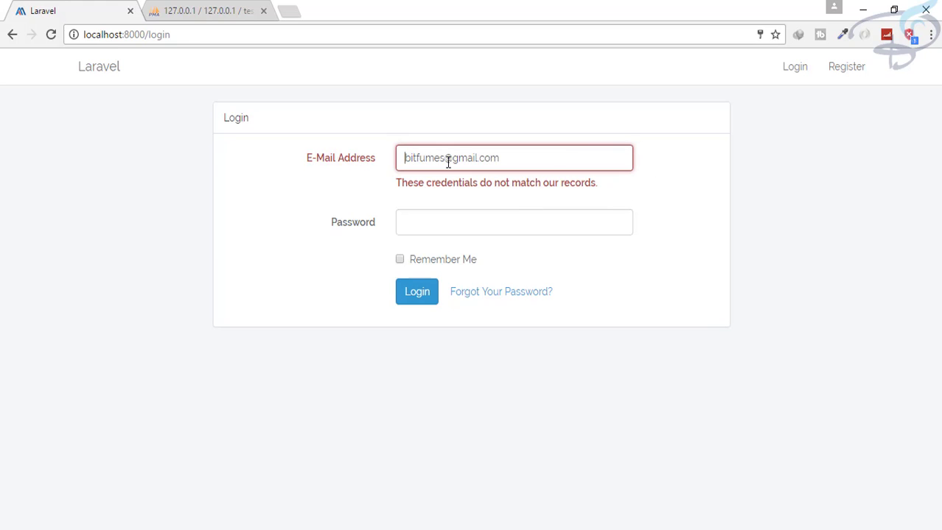
pyautogui.moveTo(328, 202)
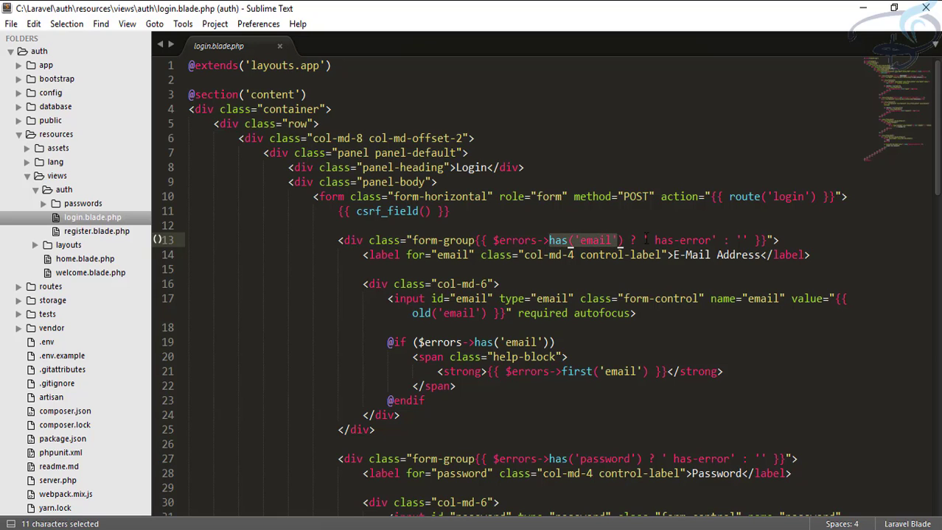
# Replace line 13's $errors->has('email') ternary in login.blade.php with a plain has-error class.
pyautogui.click(647, 241)
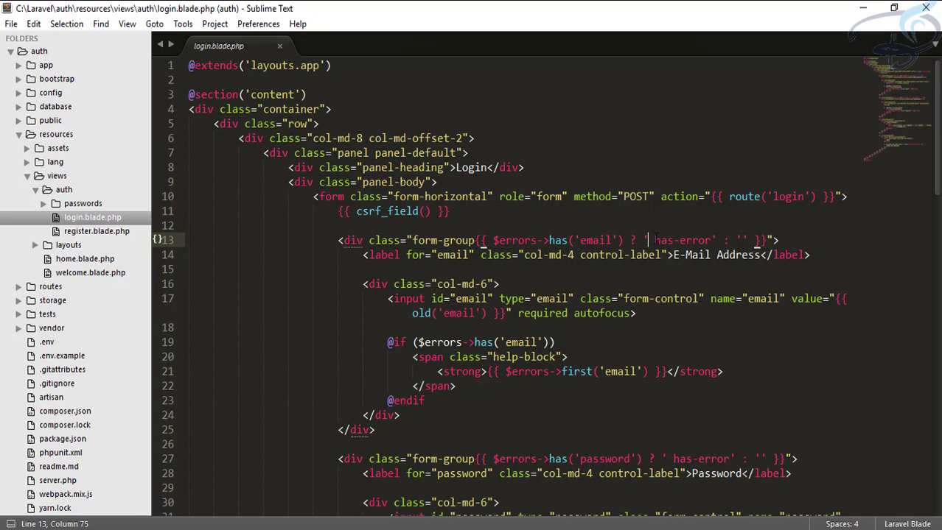
pyautogui.doubleClick(683, 240)
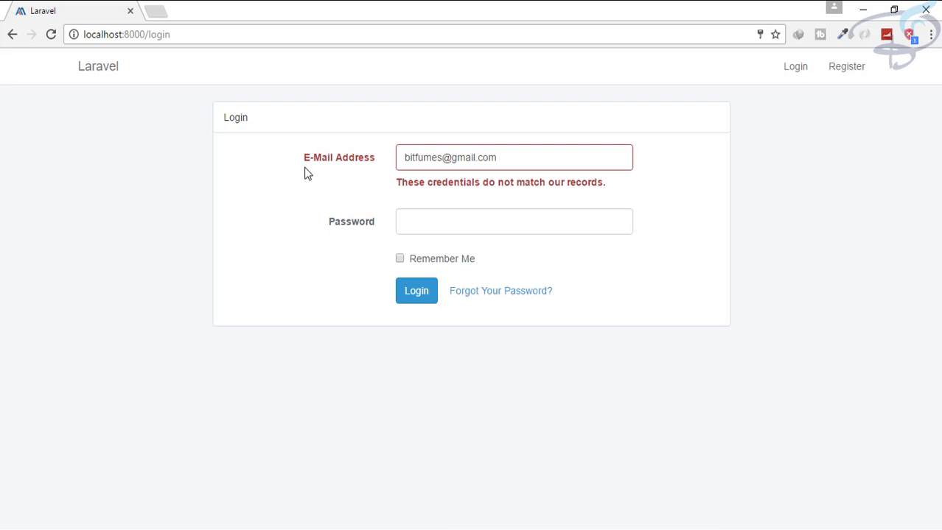
pyautogui.doubleClick(338, 157)
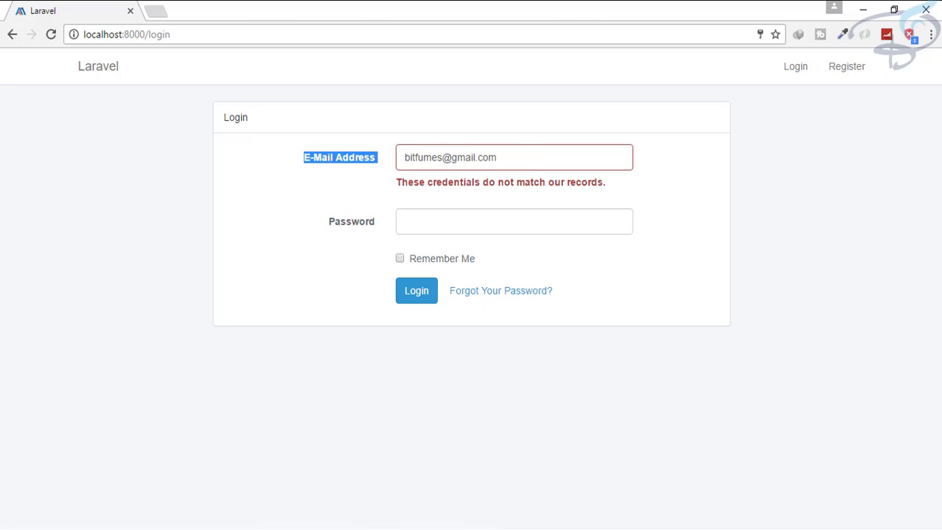
pyautogui.press('alt+tab')
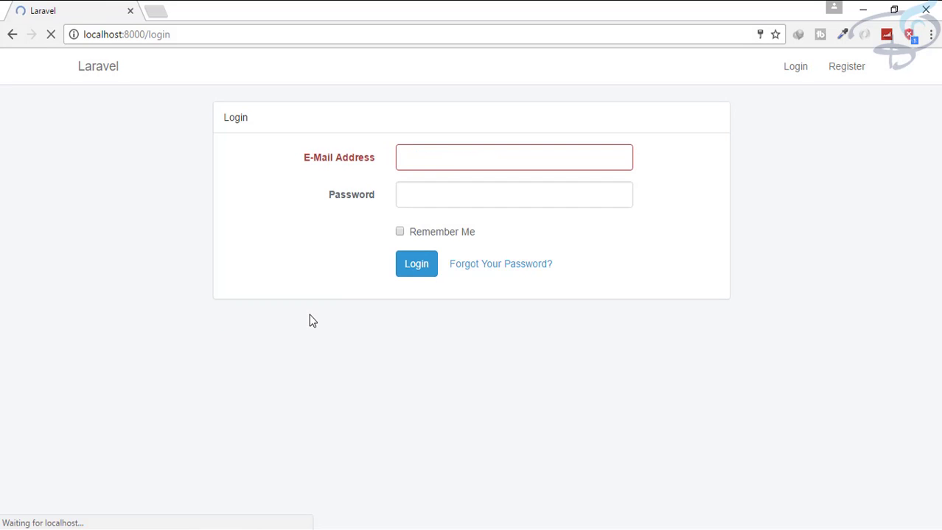
# Reload localhost:8000/login to see the email field styled red with no message.
pyautogui.click(417, 264)
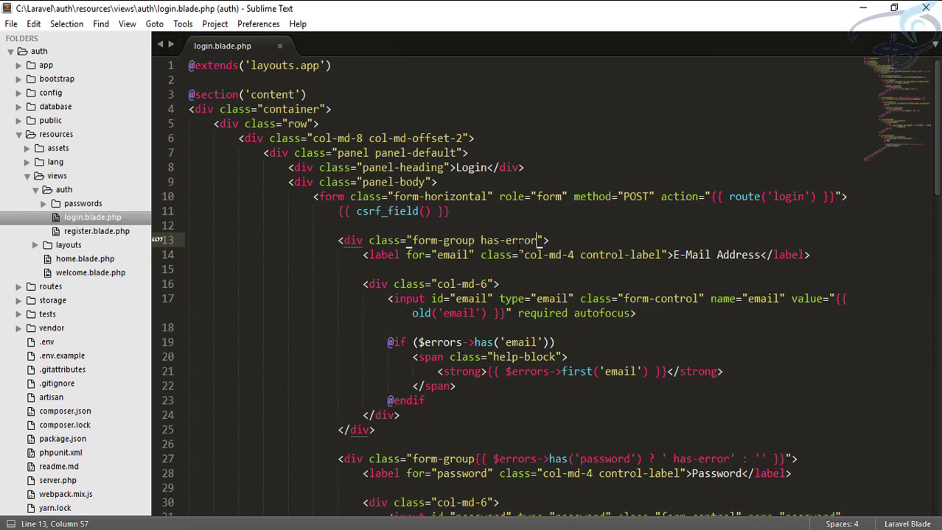
# Select the hardcoded has-error on line 13 and undo back to the $errors->has('email') ternary.
pyautogui.doubleClick(509, 240)
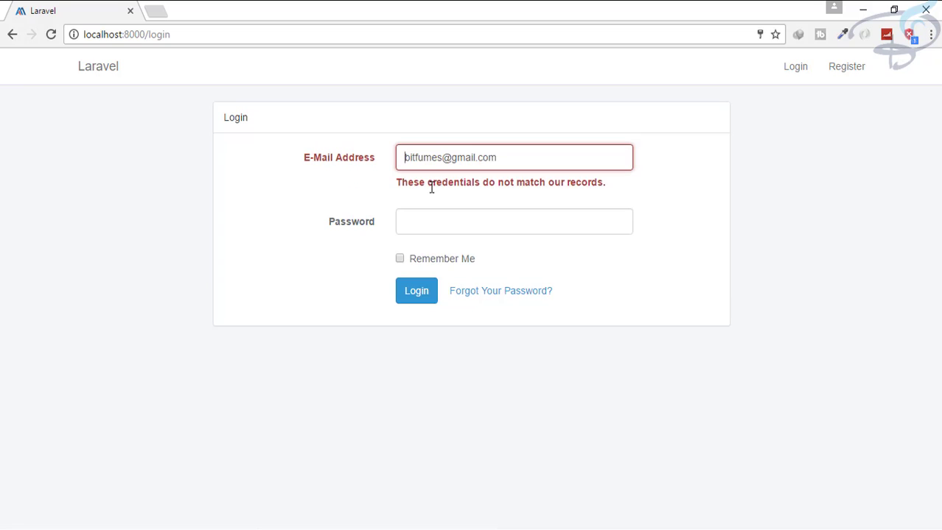
pyautogui.moveTo(396, 182); pyautogui.dragTo(498, 182)
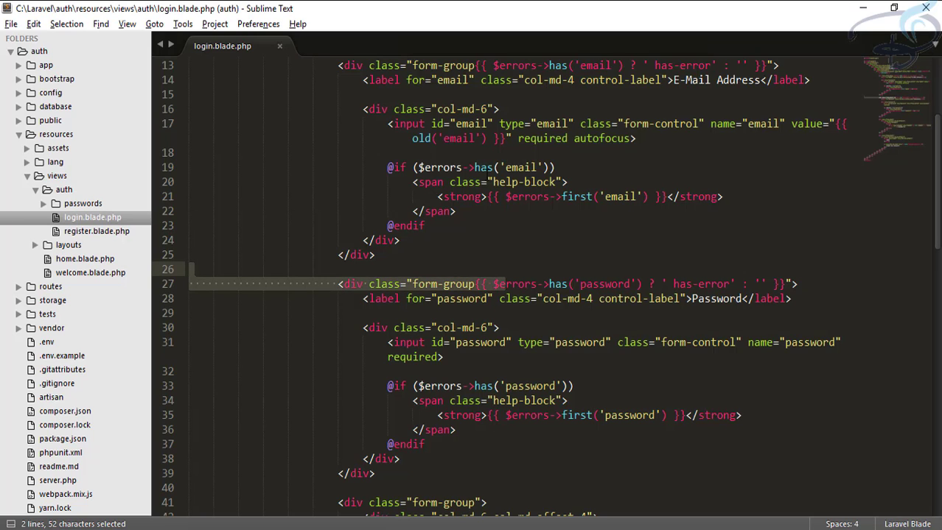
pyautogui.scroll(3)
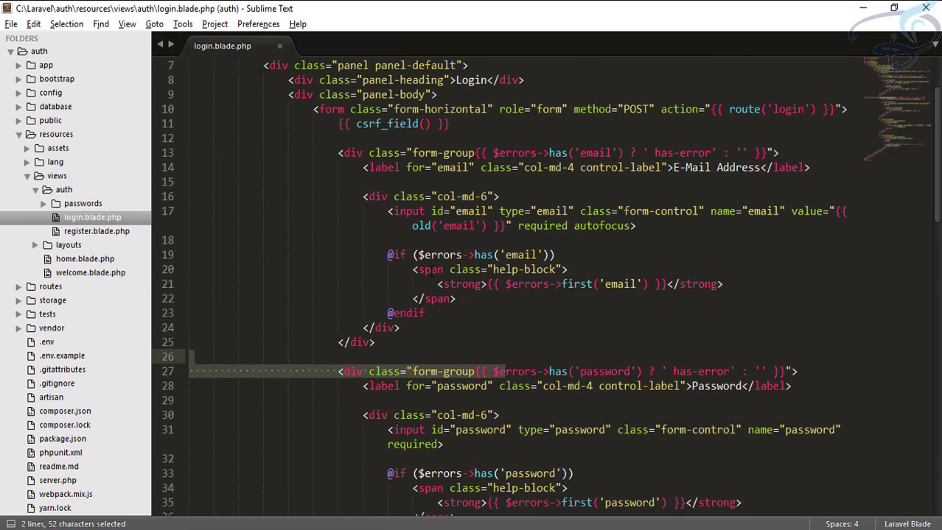
pyautogui.click(516, 255)
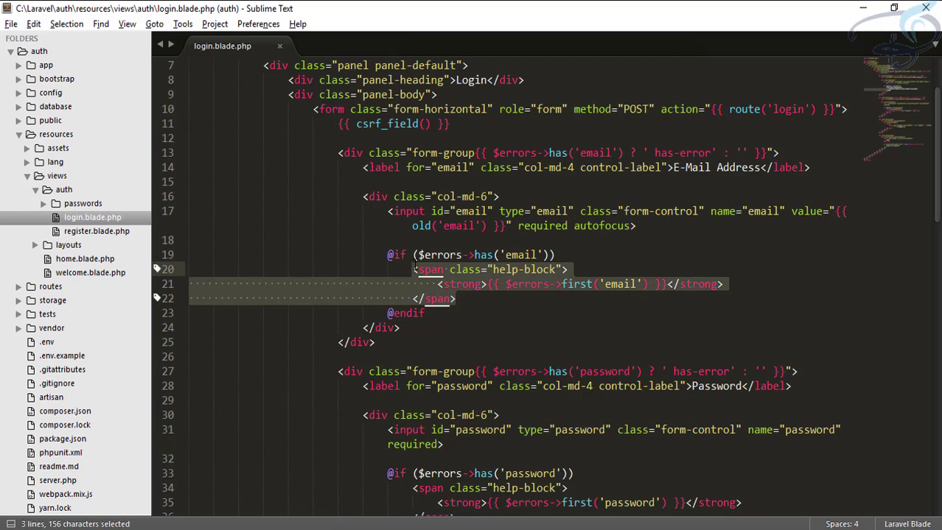
pyautogui.click(455, 298)
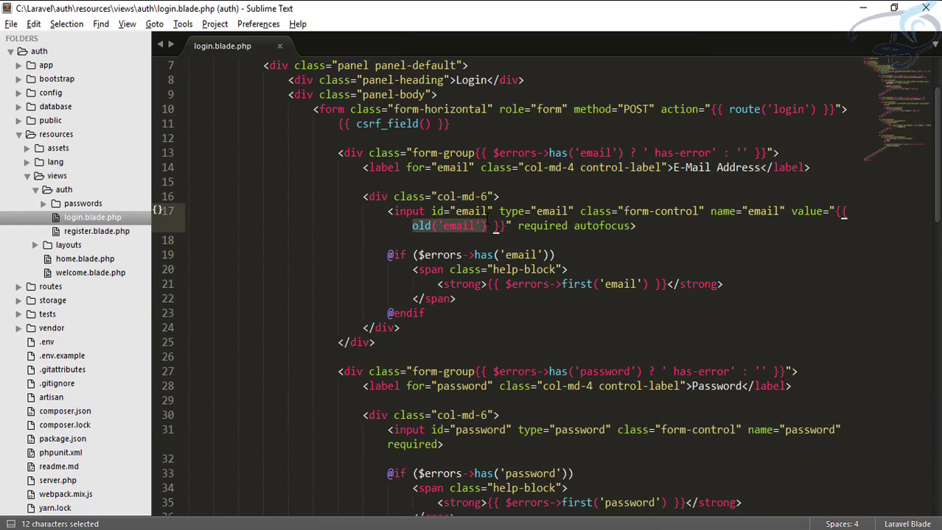
pyautogui.click(496, 226)
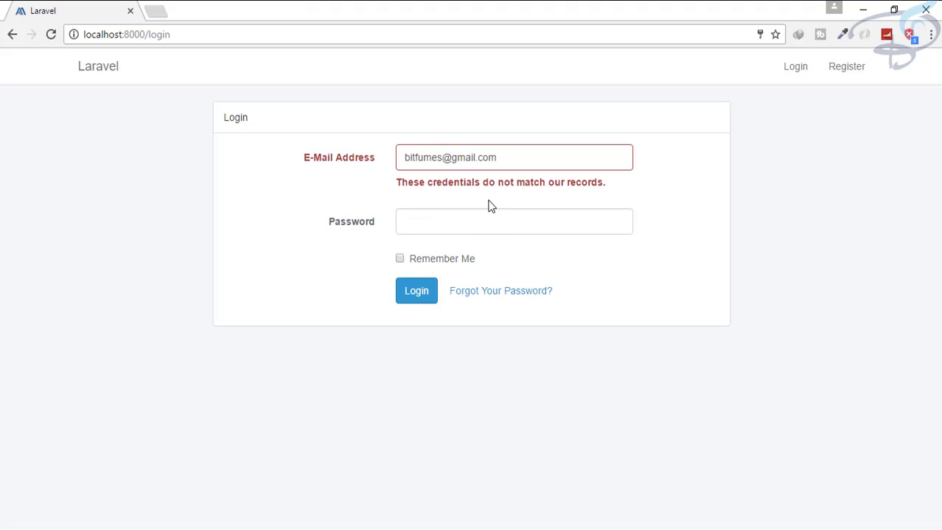
pyautogui.click(416, 290)
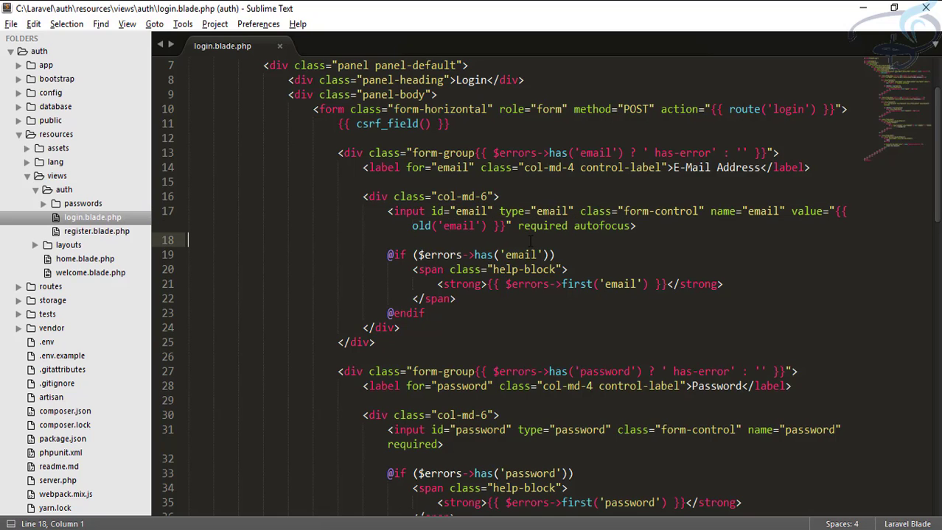
pyautogui.press('ctrl+s')
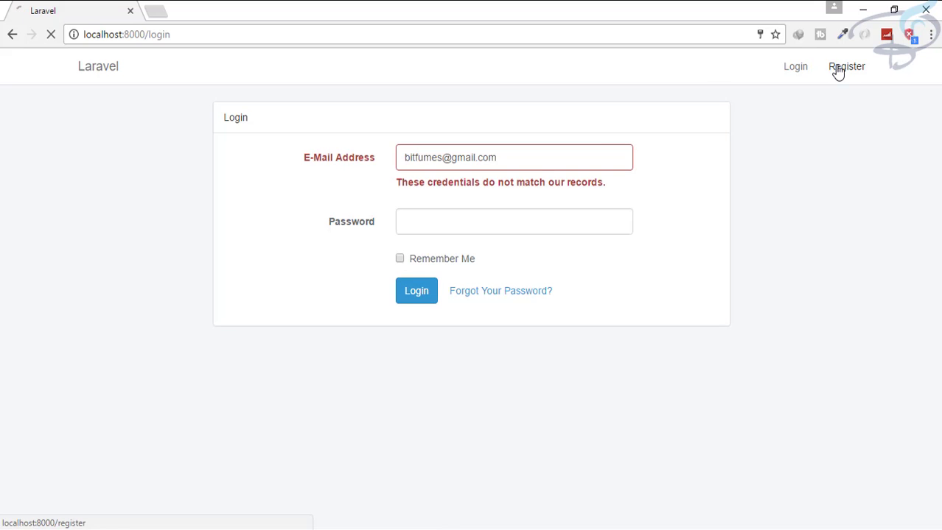
# Follow the navbar Register link and focus the registration form's Name field.
pyautogui.click(846, 66)
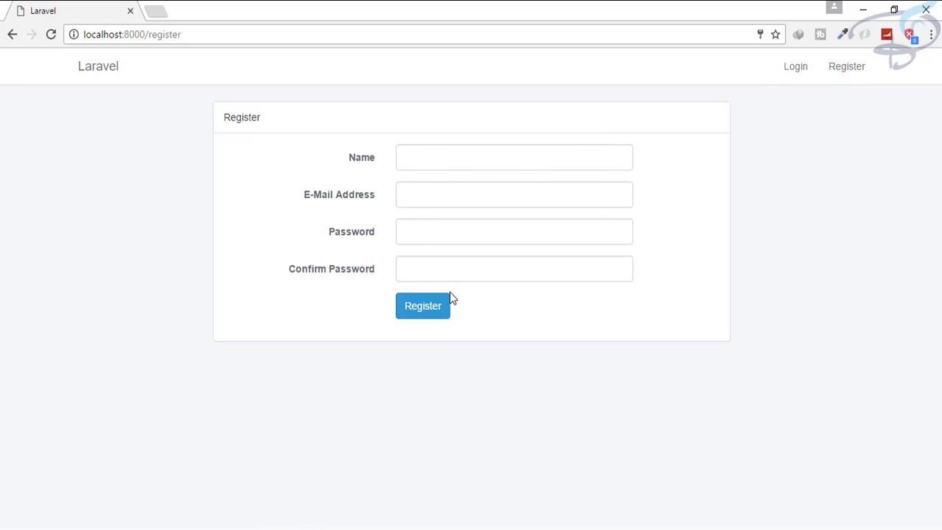
pyautogui.click(513, 157)
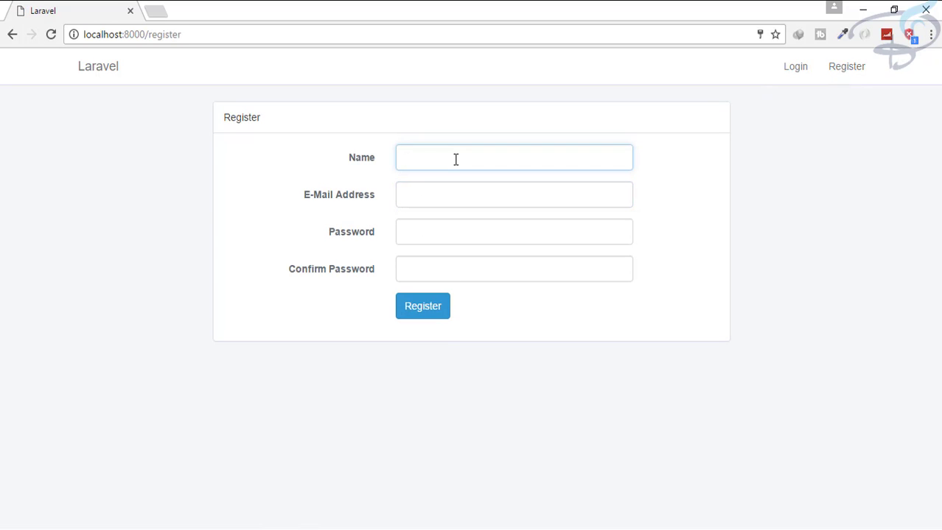
pyautogui.click(514, 156)
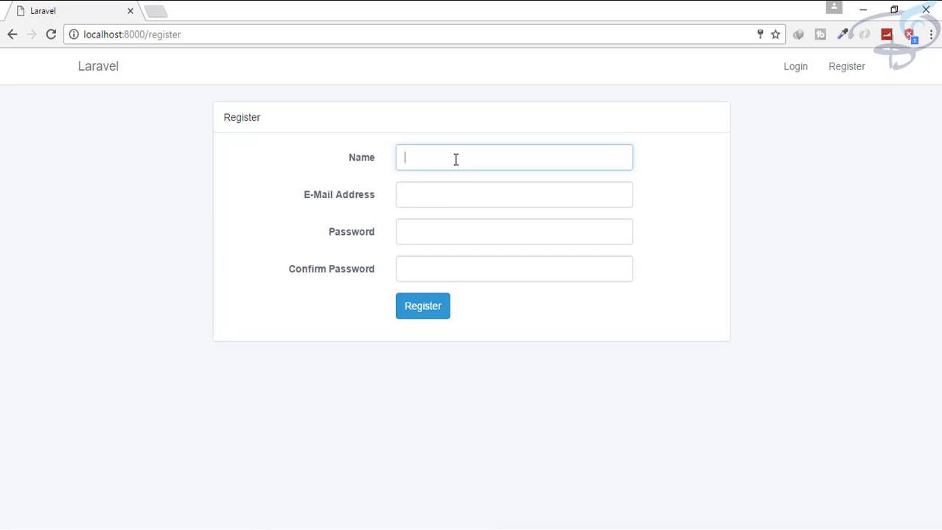
pyautogui.moveTo(412, 167)
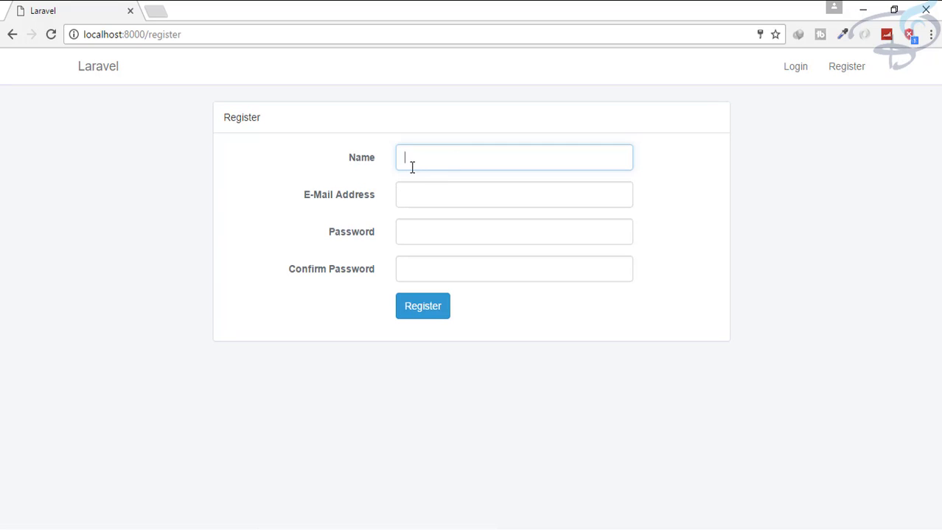
pyautogui.moveTo(422, 172)
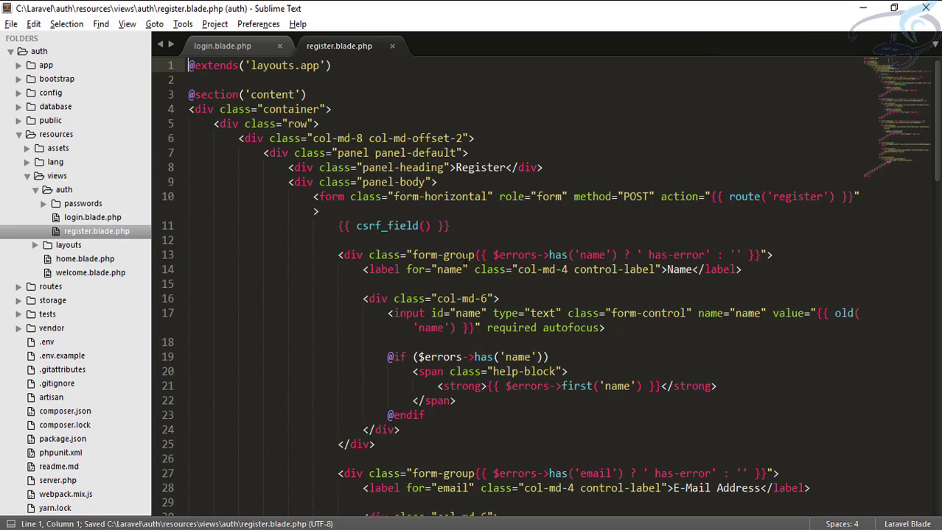
# Scroll through register.blade.php's form markup down to the name error block.
pyautogui.scroll(-3)
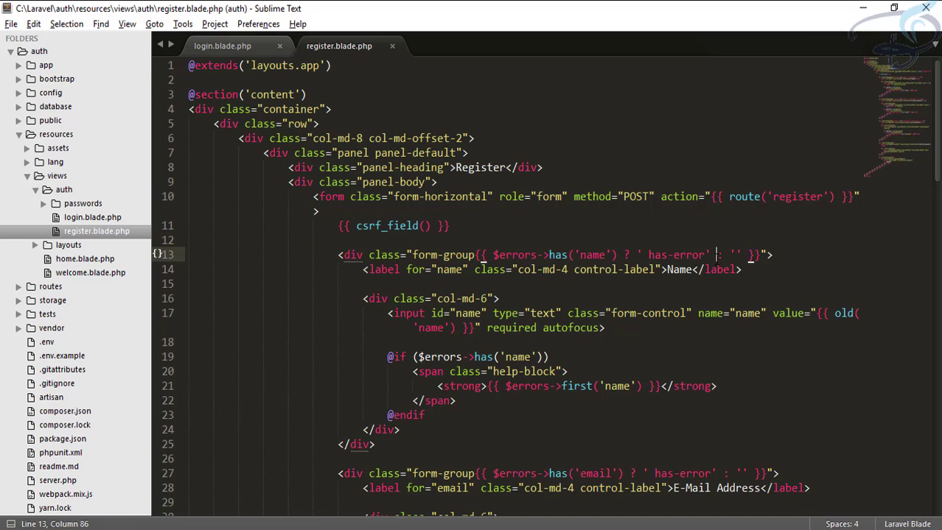
pyautogui.scroll(-3)
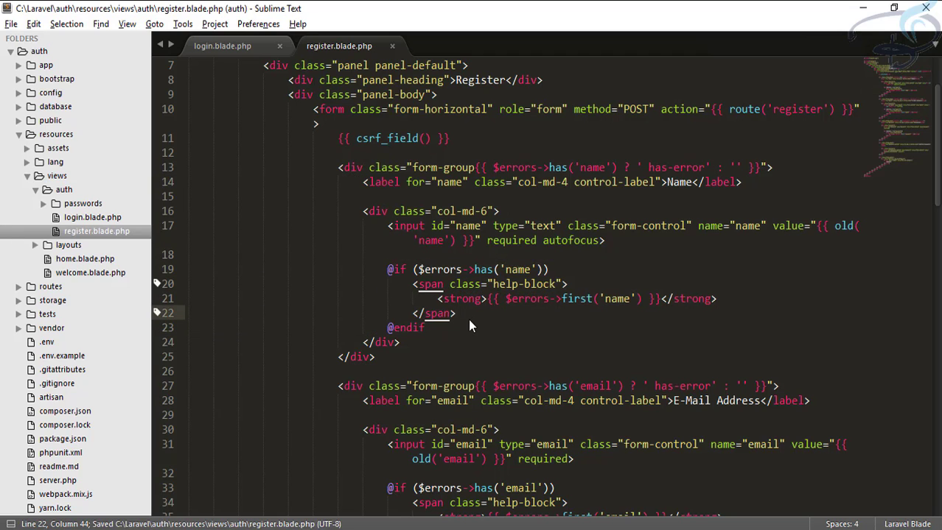
pyautogui.scroll(-3)
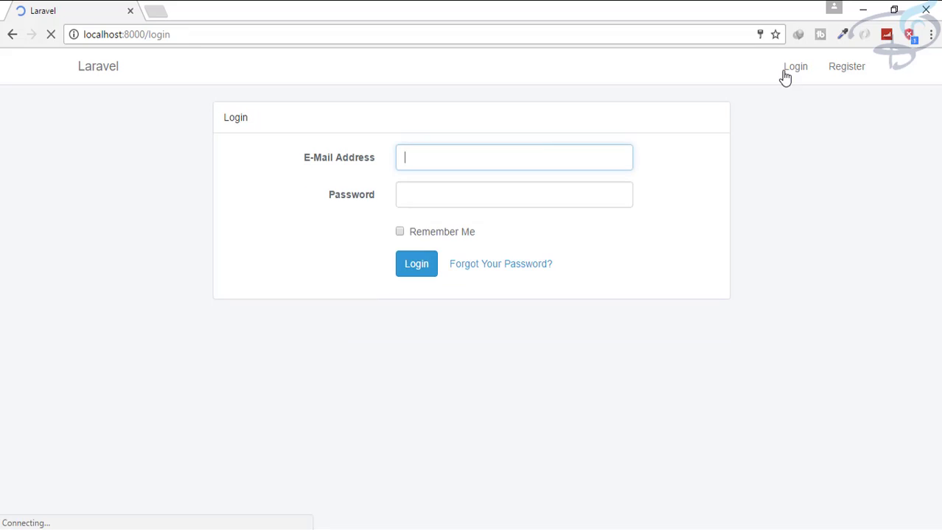
pyautogui.click(500, 264)
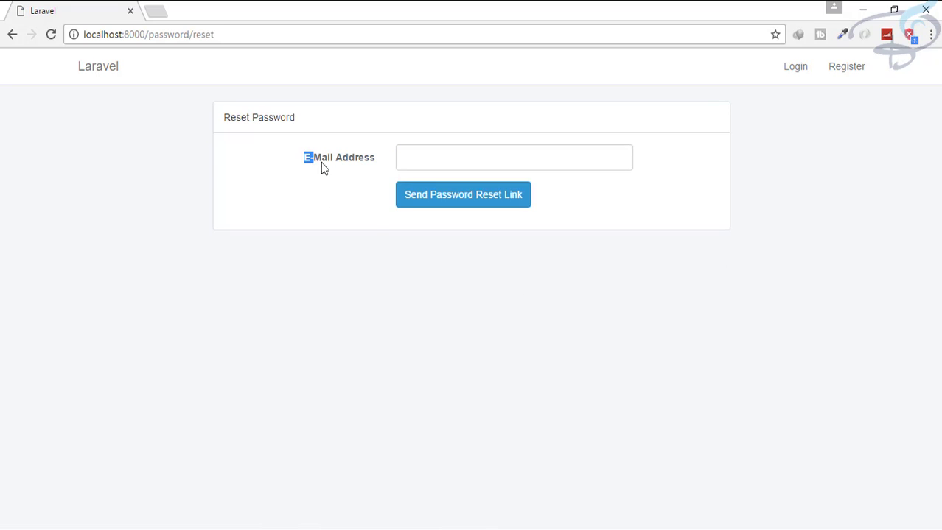
pyautogui.click(514, 157)
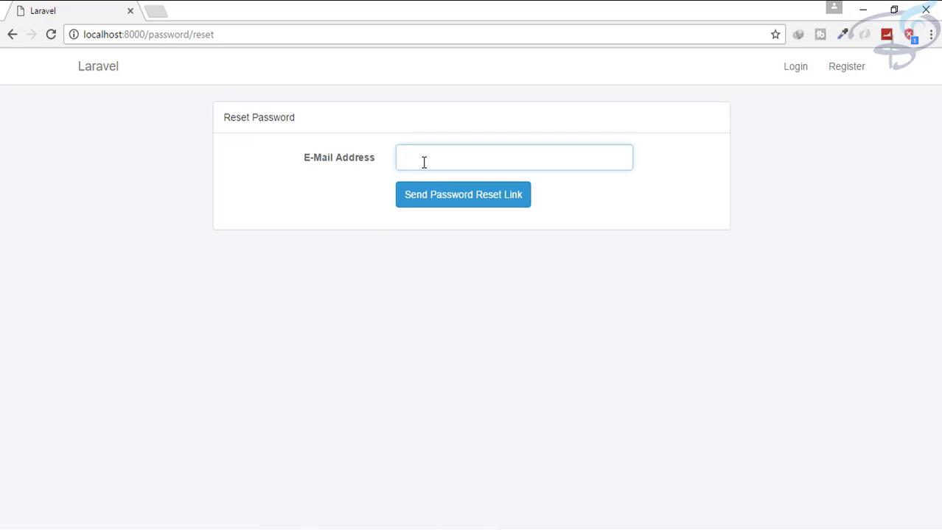
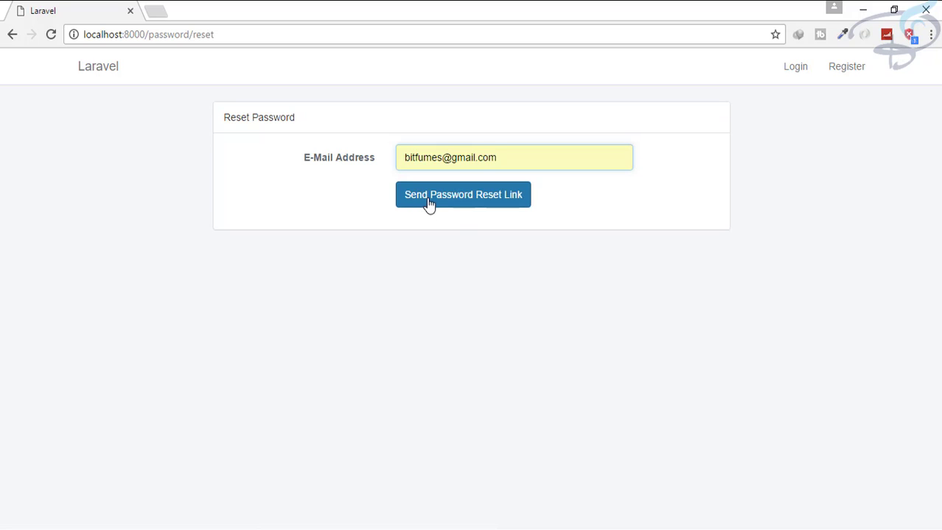
pyautogui.click(463, 194)
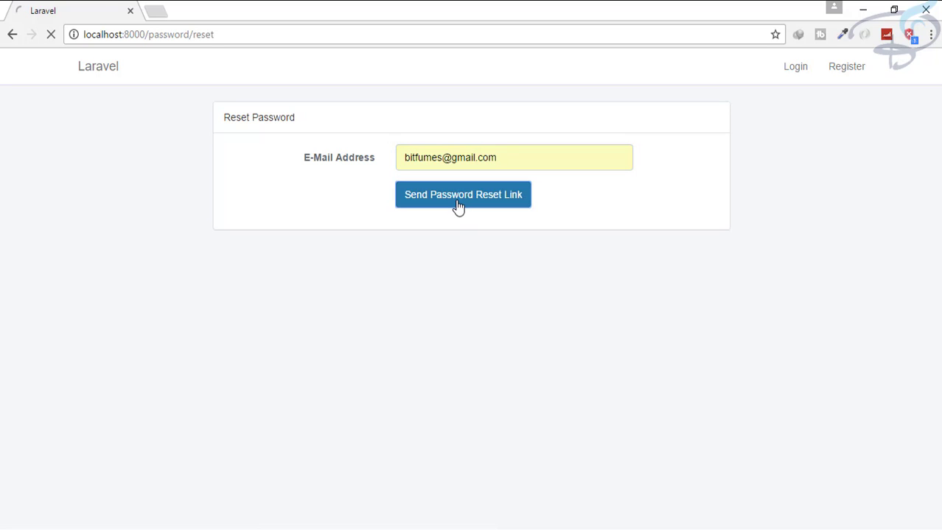
pyautogui.click(463, 195)
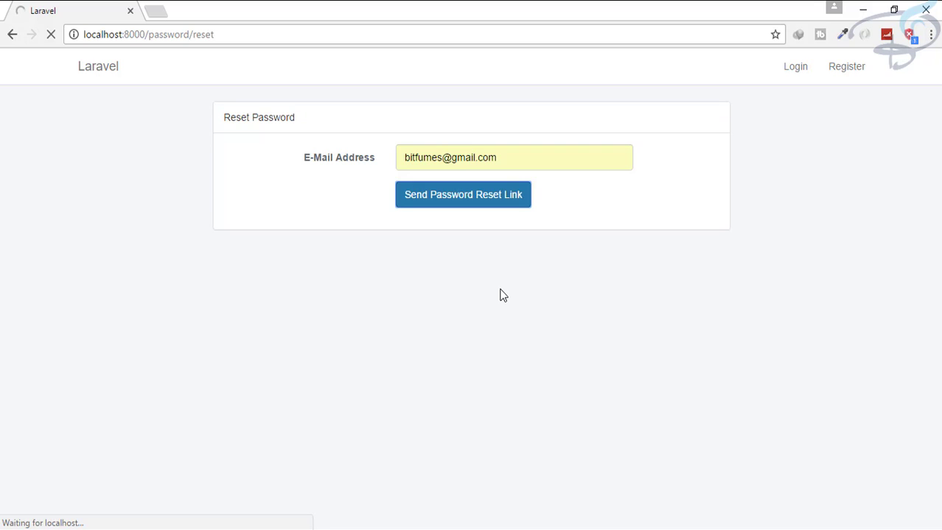
pyautogui.click(462, 194)
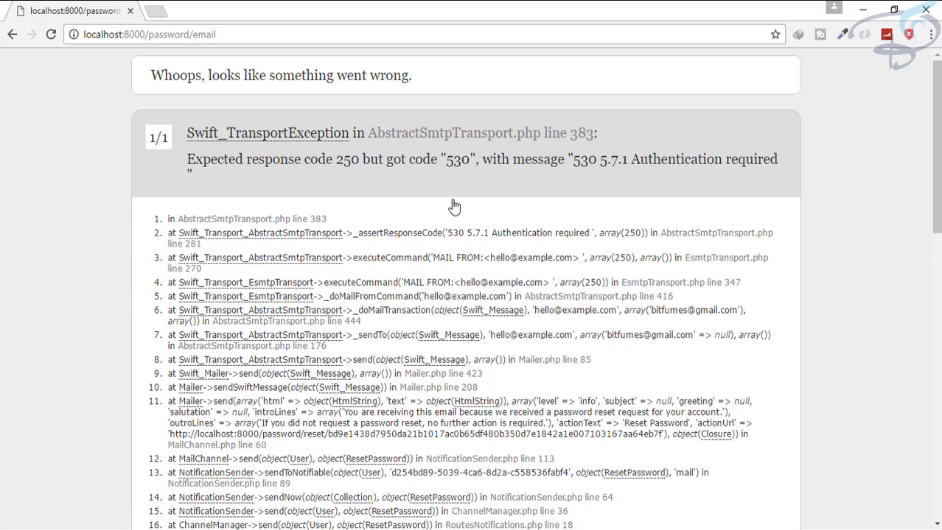
pyautogui.moveTo(486, 164)
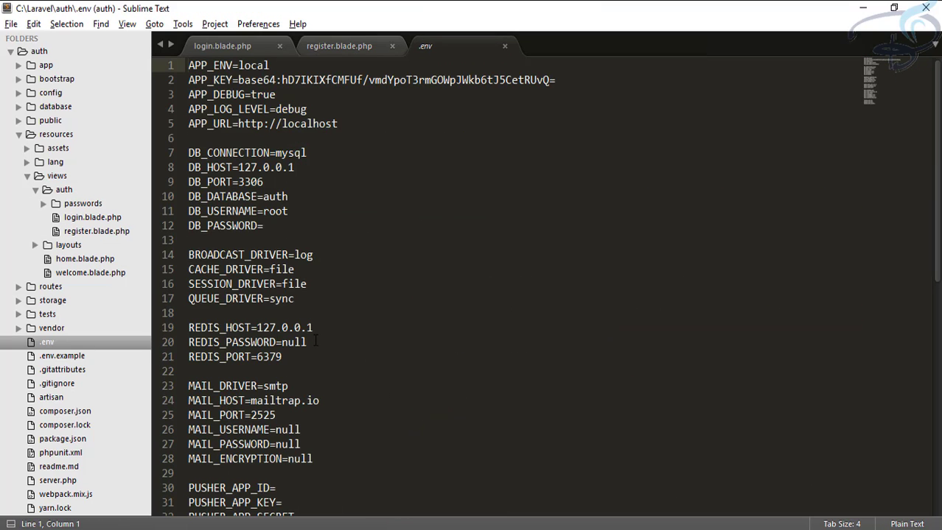
pyautogui.moveTo(342, 439)
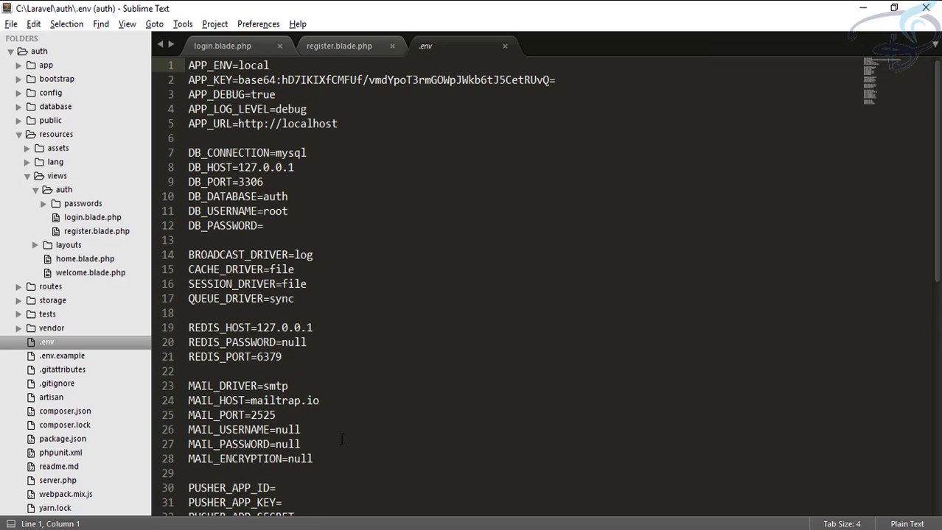
# Replace the mailtrap.io MAIL_HOST value in .env with smtp.gmail.com.
pyautogui.click(319, 401)
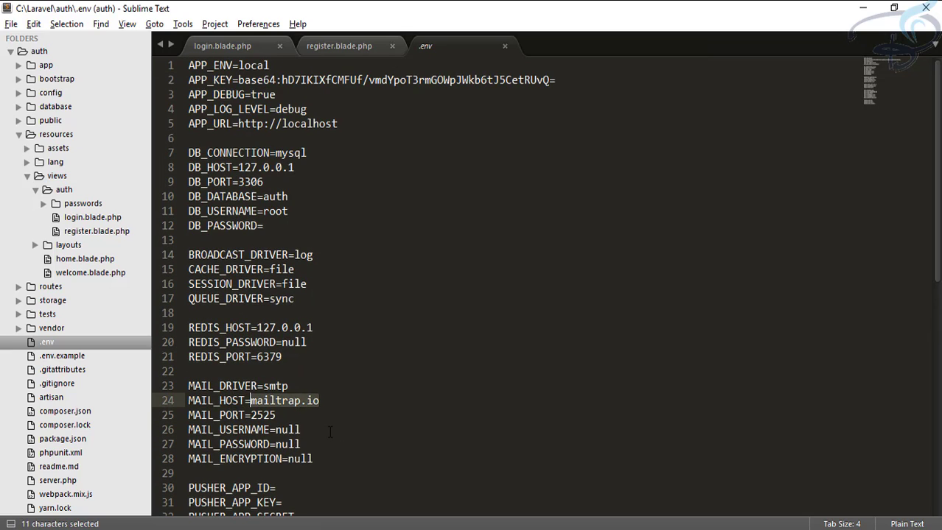
pyautogui.write('smtp.g')
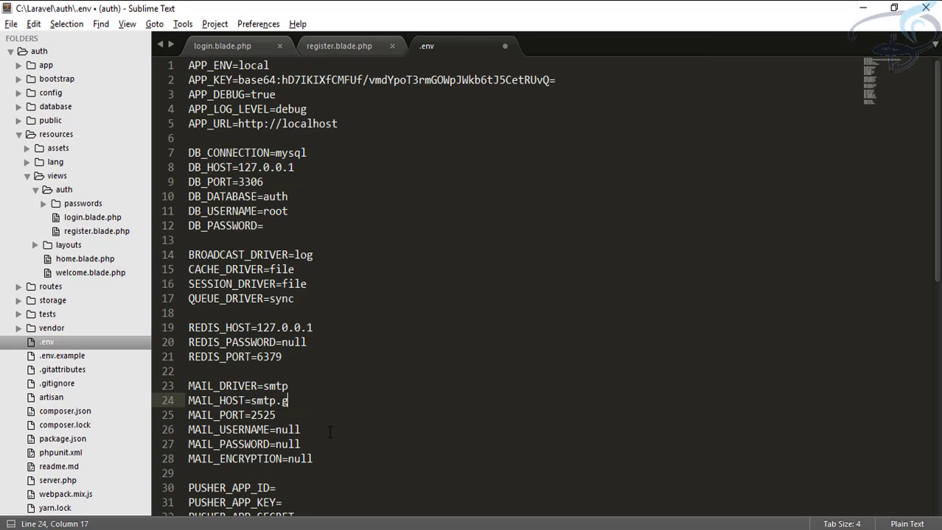
pyautogui.write('mail.com')
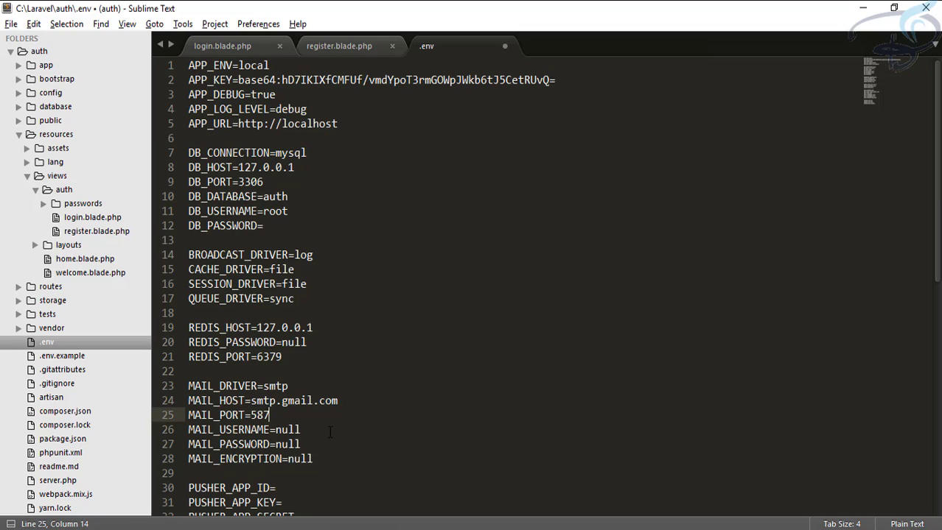
pyautogui.doubleClick(288, 429)
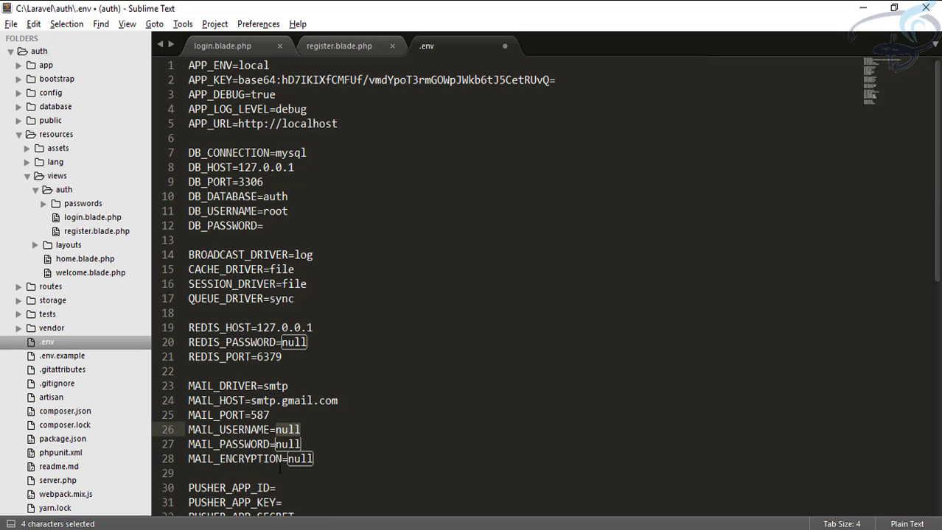
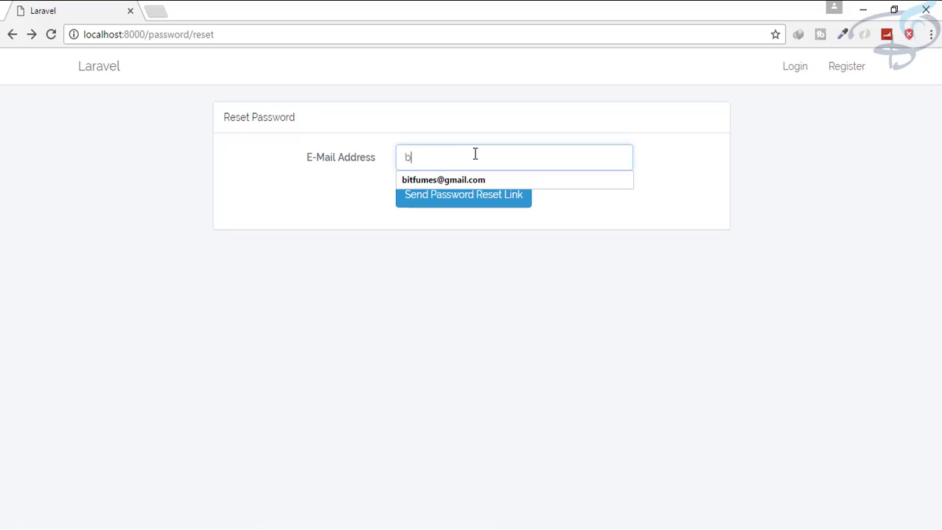
pyautogui.click(463, 194)
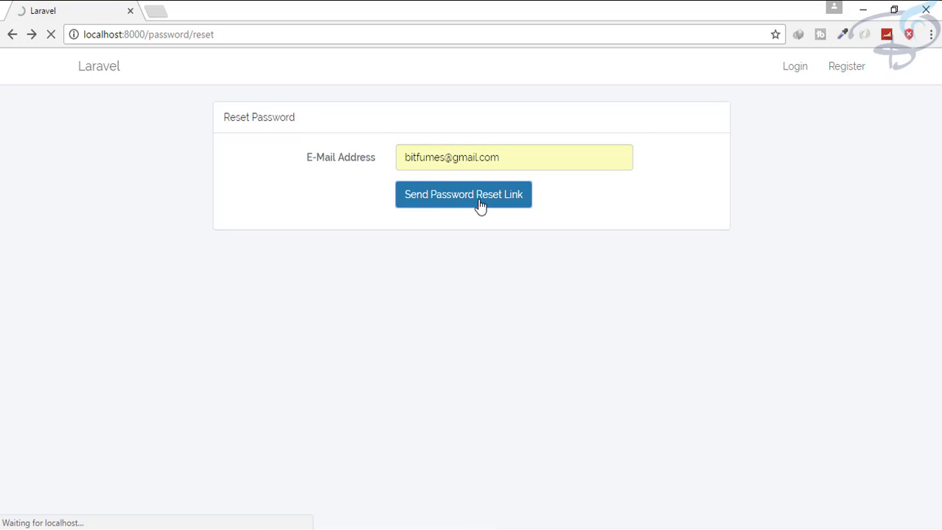
pyautogui.click(463, 194)
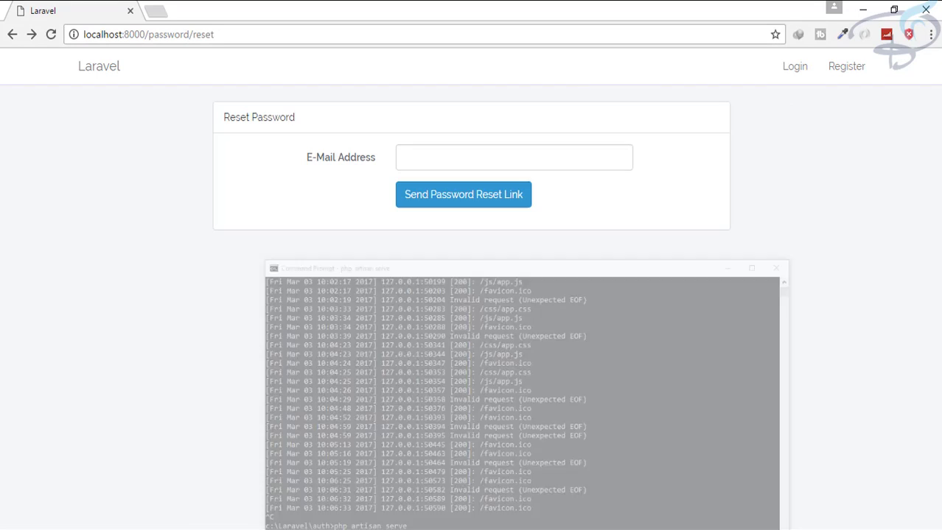
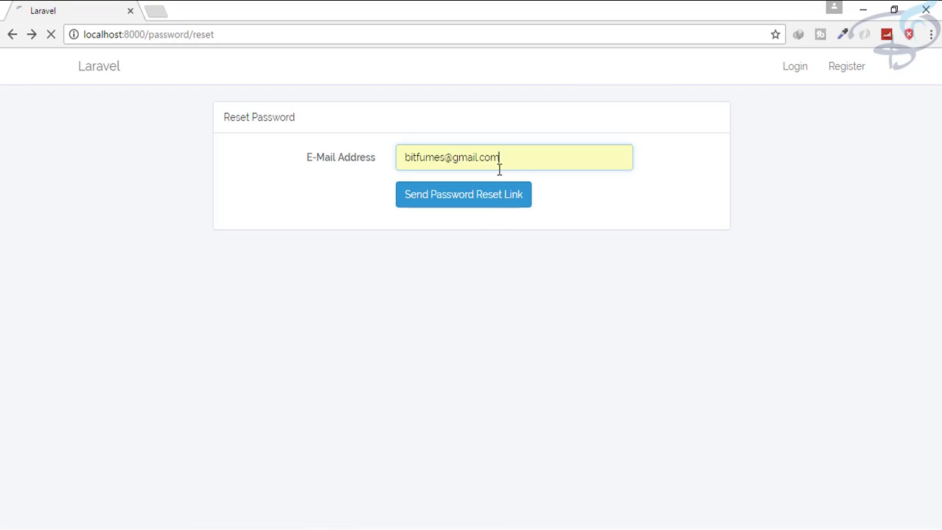
pyautogui.click(463, 194)
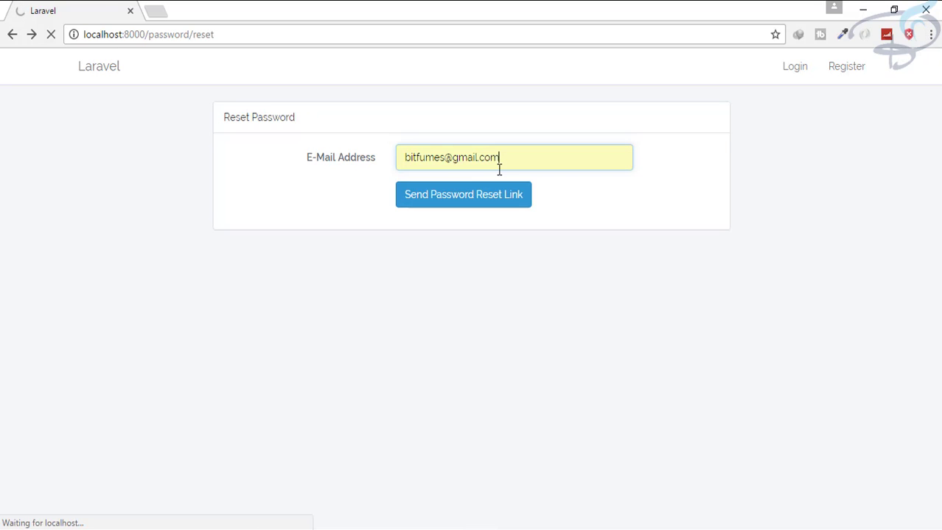
pyautogui.click(462, 193)
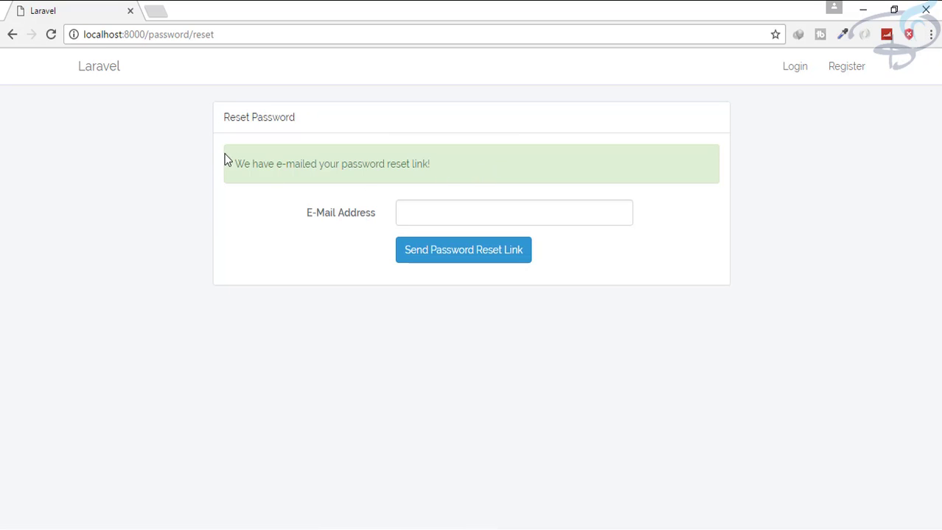
pyautogui.moveTo(237, 163)
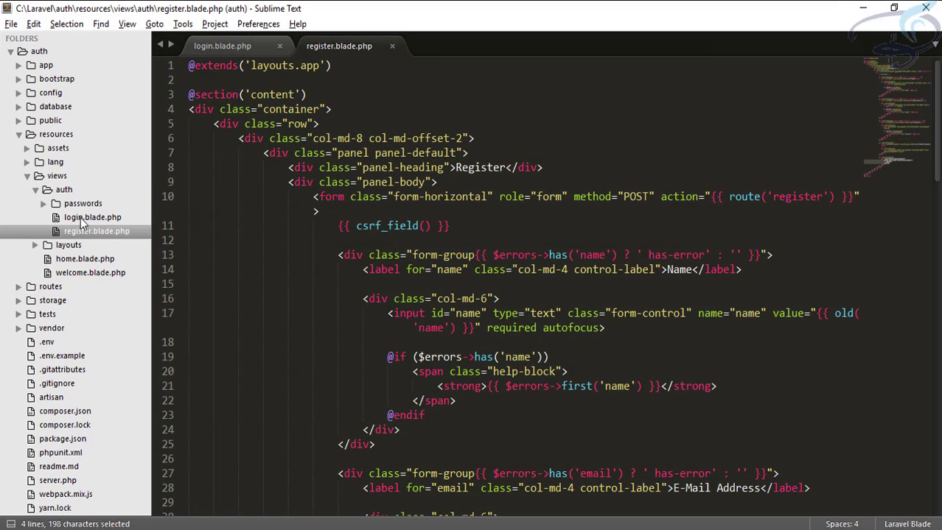
# Expand views/auth/passwords in the sidebar and open email.blade.php.
pyautogui.click(82, 204)
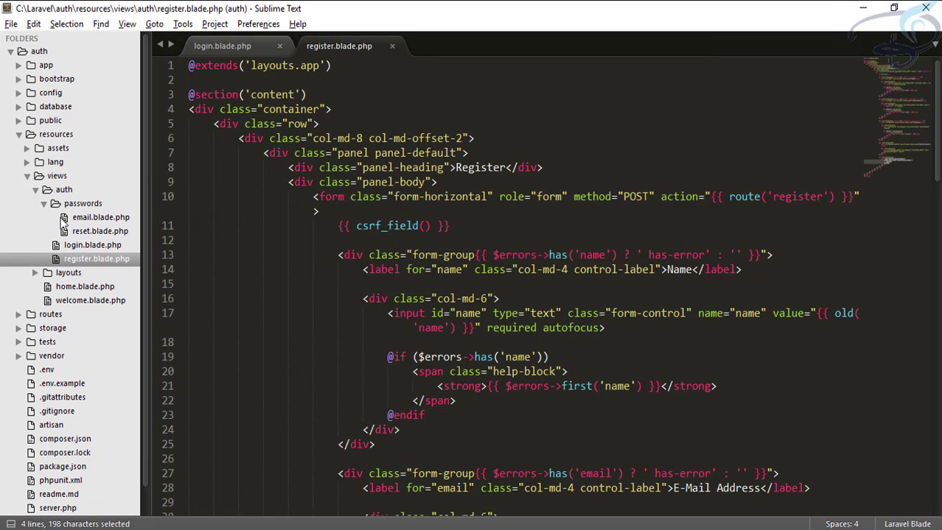
pyautogui.click(101, 217)
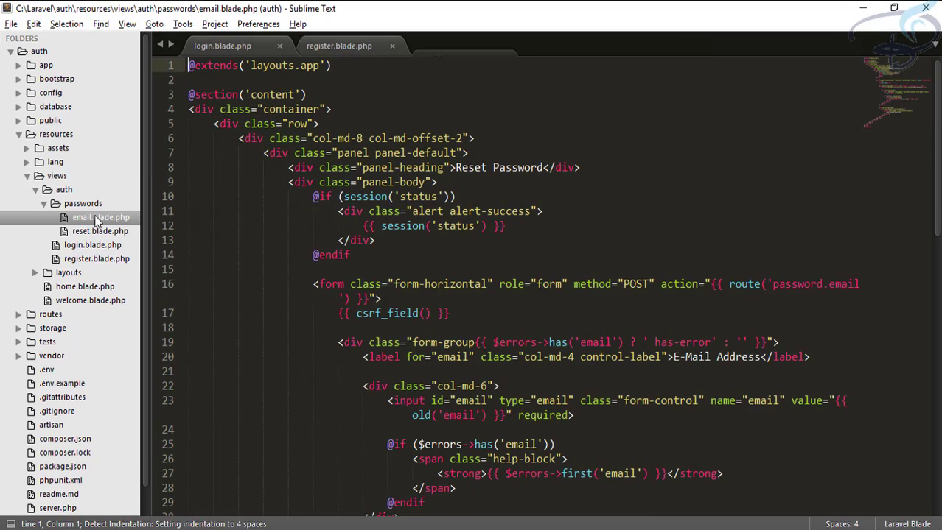
pyautogui.click(100, 217)
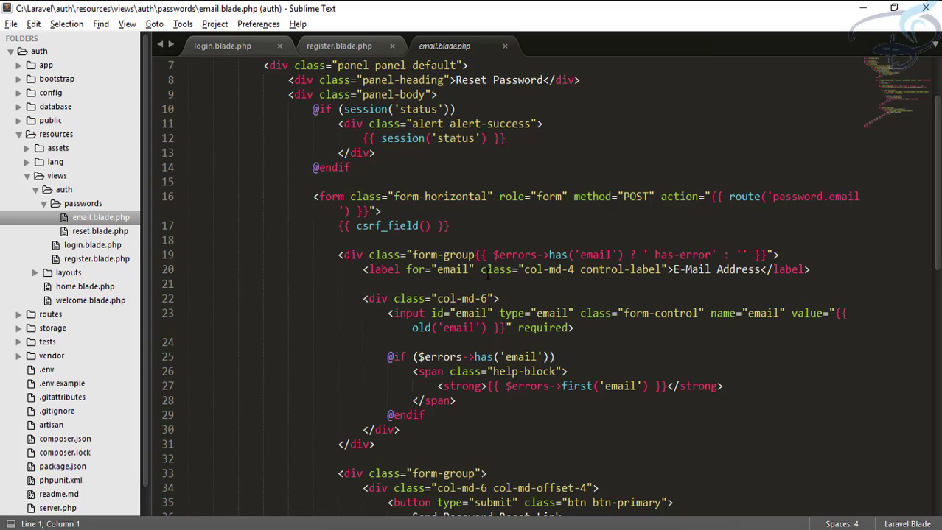
# Select the session status alert lines in email.blade.php.
pyautogui.scroll(3)
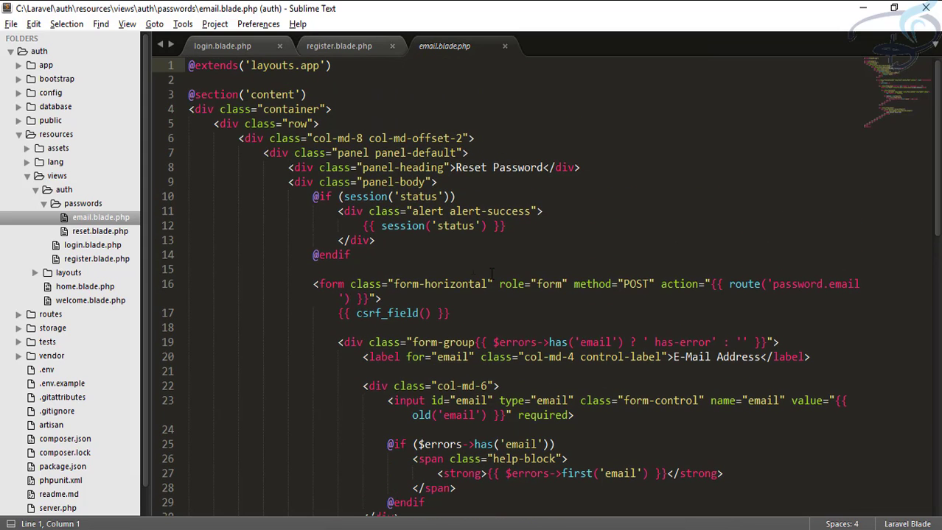
pyautogui.moveTo(313, 196); pyautogui.dragTo(352, 255)
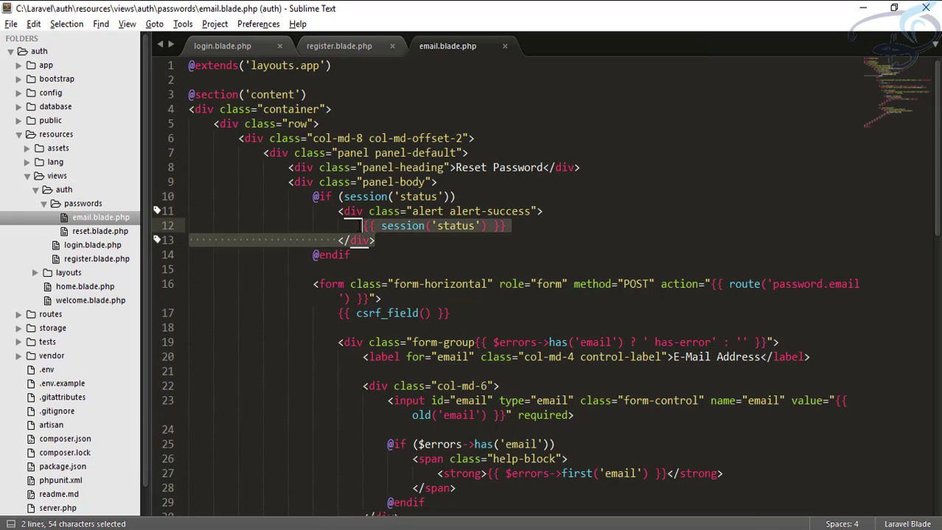
pyautogui.moveTo(366, 225); pyautogui.dragTo(341, 211)
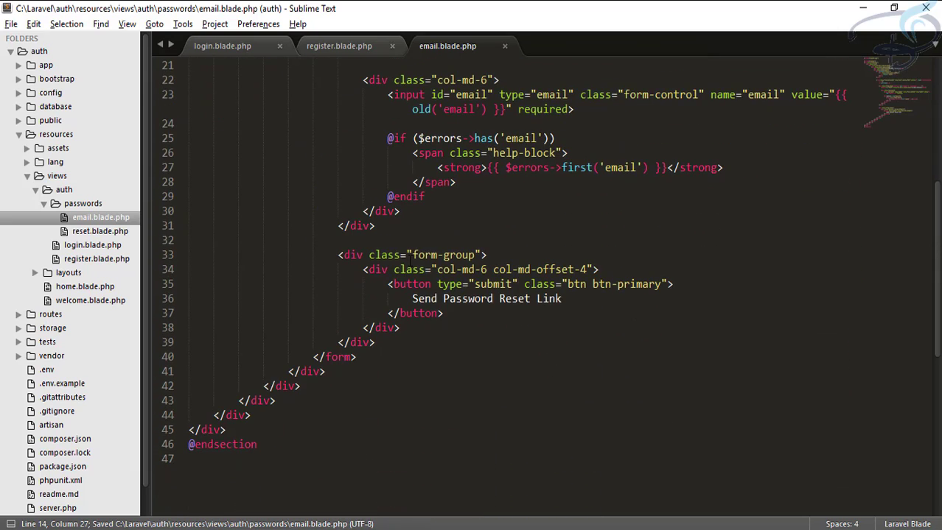
pyautogui.scroll(3)
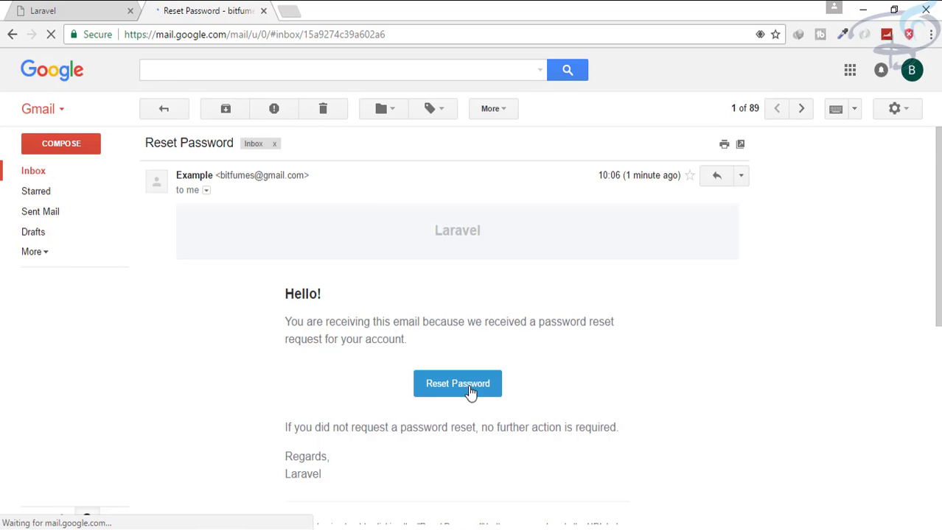
pyautogui.click(457, 384)
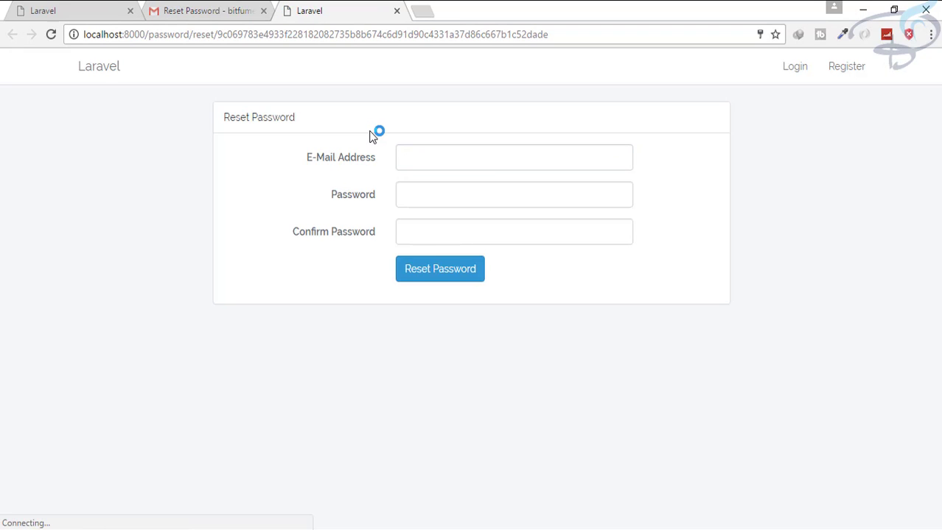
pyautogui.click(513, 157)
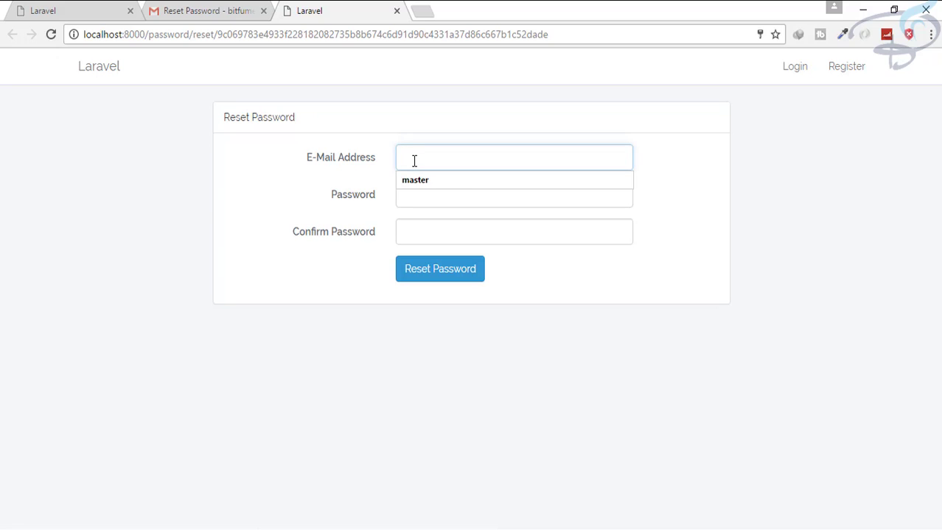
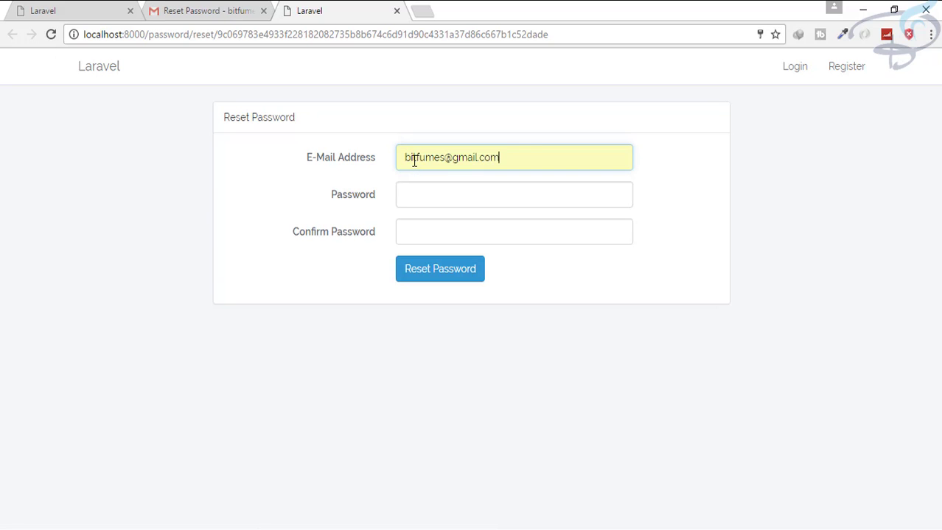
pyautogui.click(513, 195)
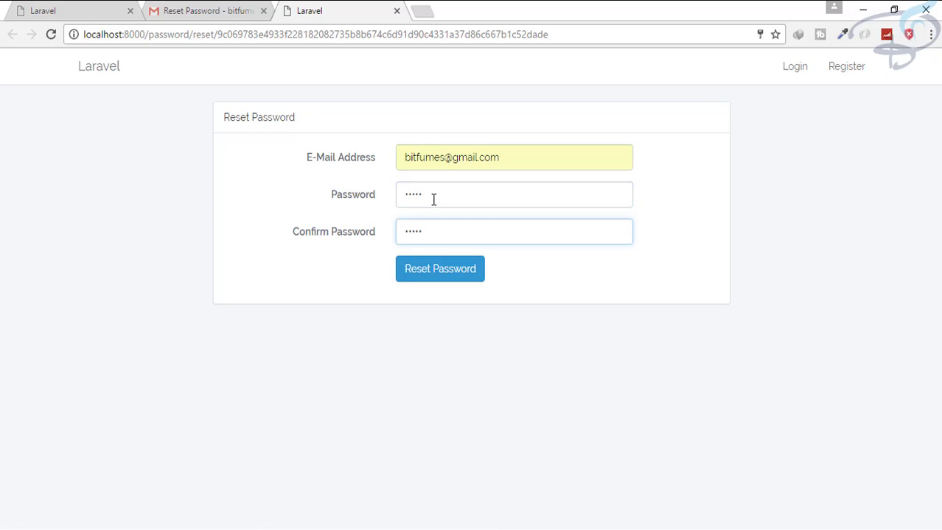
pyautogui.click(440, 268)
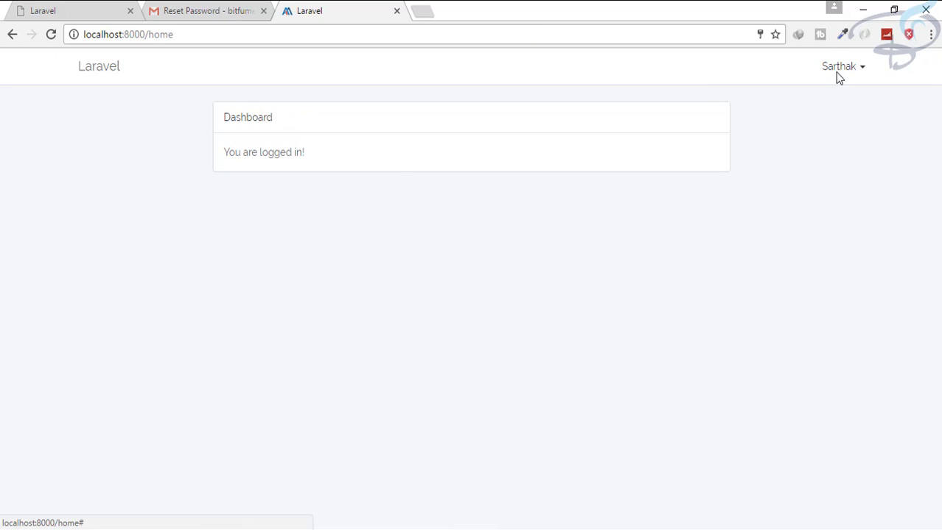
pyautogui.moveTo(207, 11)
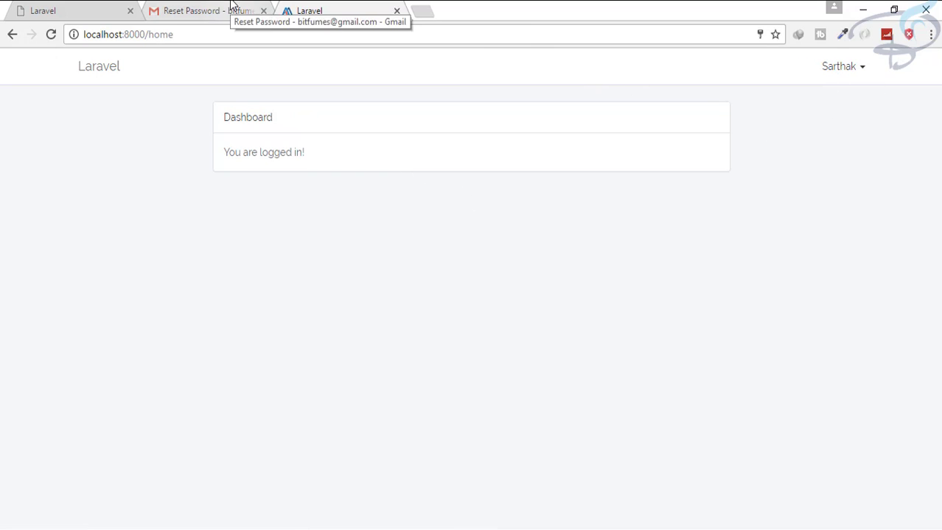
pyautogui.moveTo(247, 8)
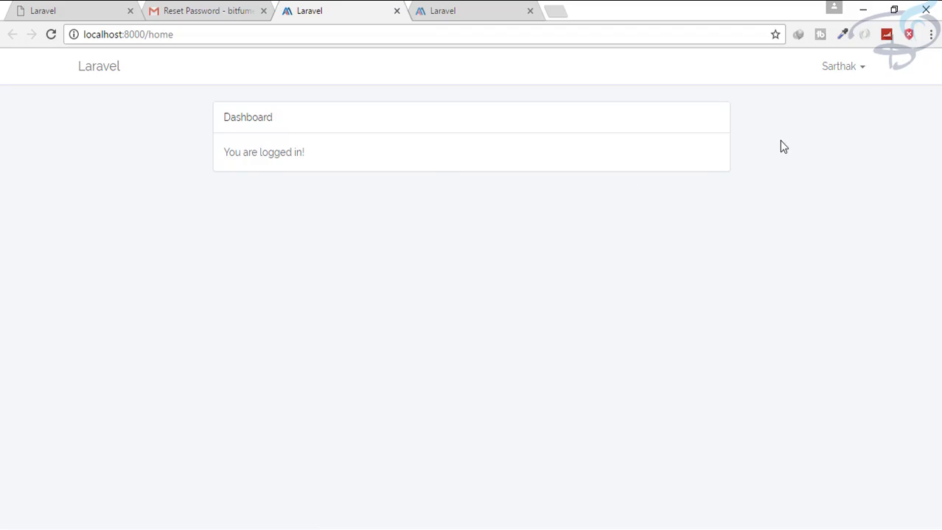
pyautogui.click(206, 10)
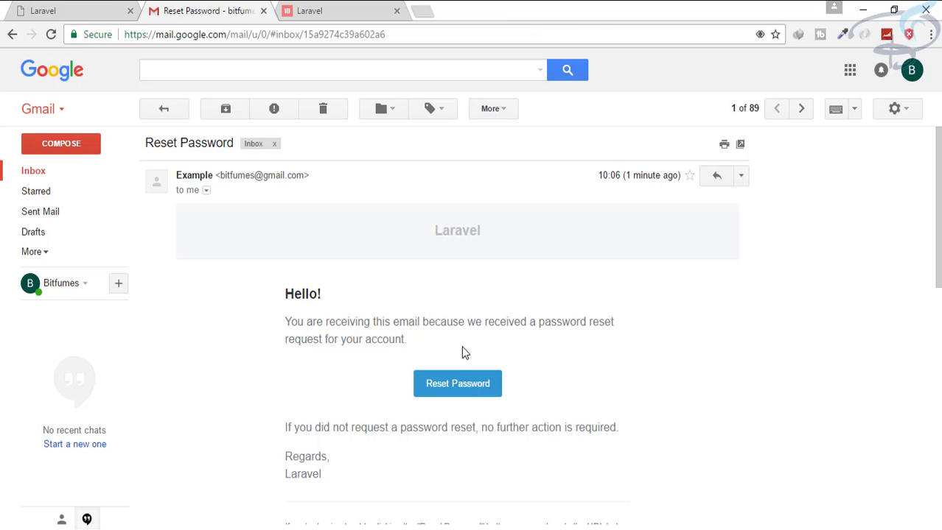
pyautogui.click(457, 383)
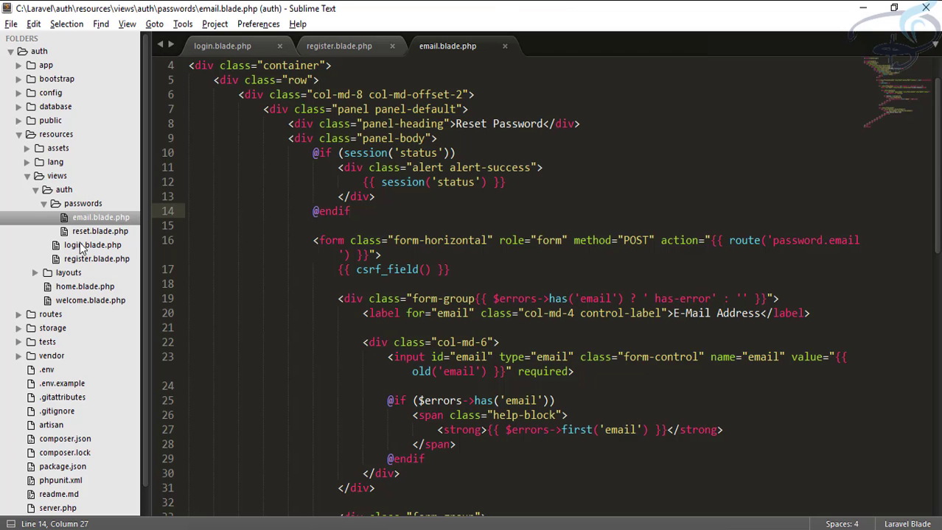
# Revisit the reset form page to inspect the token in its URL, then switch to phpMyAdmin.
pyautogui.click(99, 231)
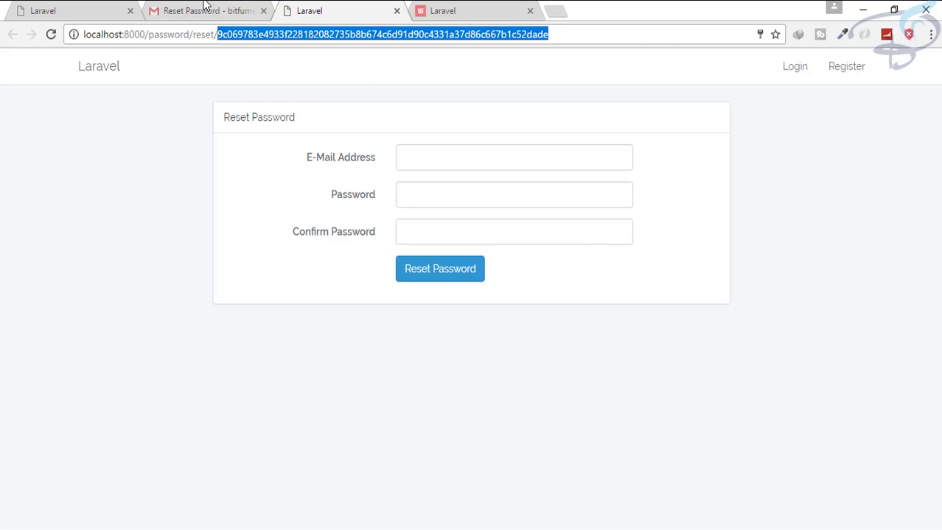
pyautogui.click(557, 11)
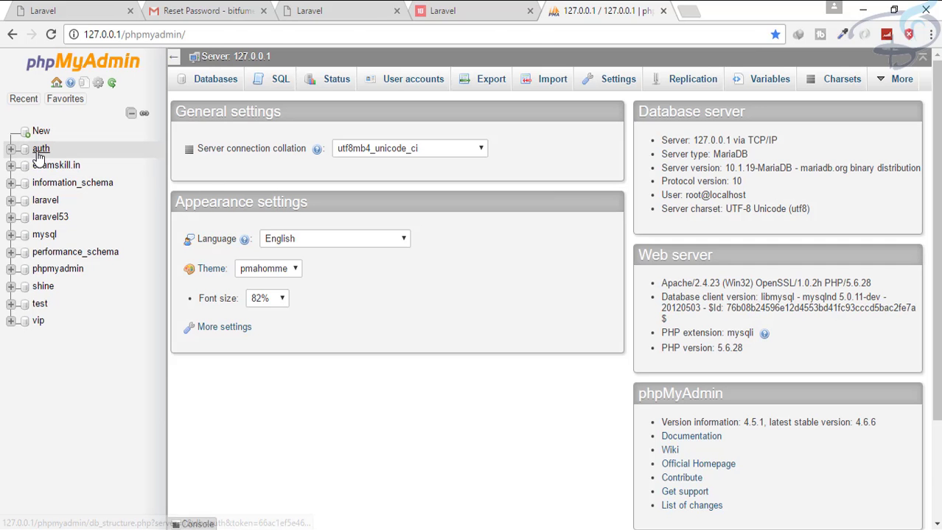
# Browse the auth database's password_resets table, which returns zero rows.
pyautogui.click(41, 149)
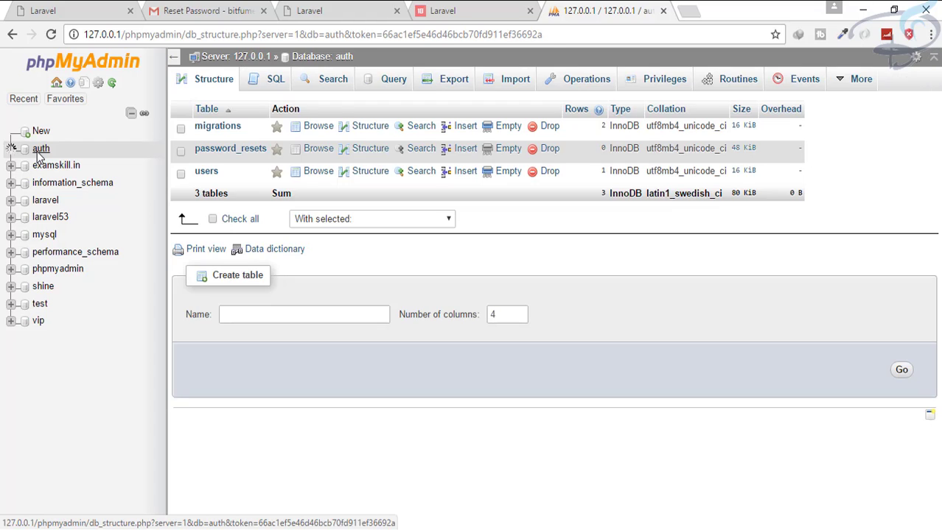
pyautogui.click(230, 148)
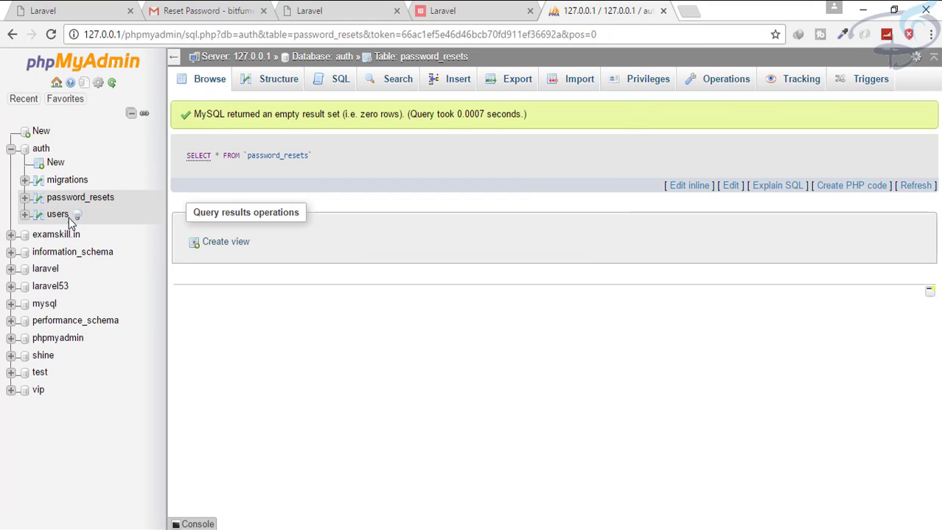
pyautogui.click(206, 11)
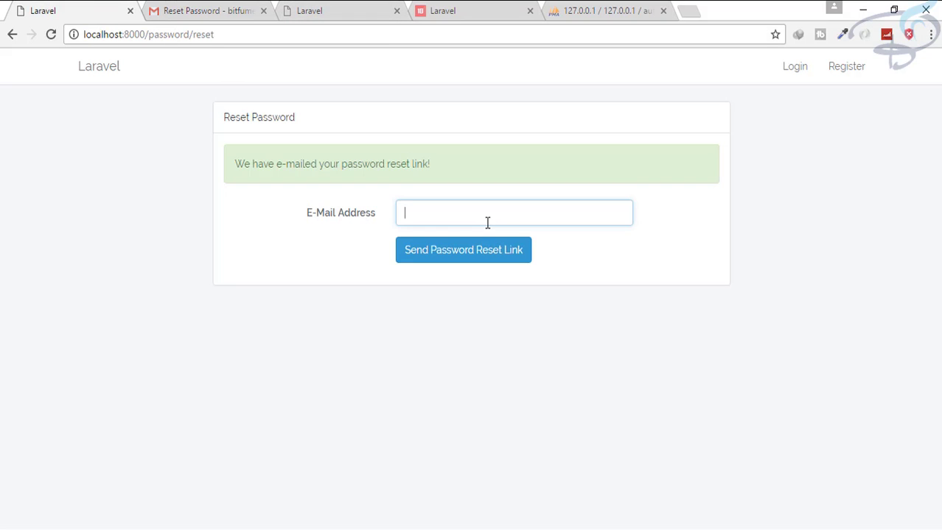
# Request a new reset email and follow its Reset Password link from Gmail.
pyautogui.click(462, 250)
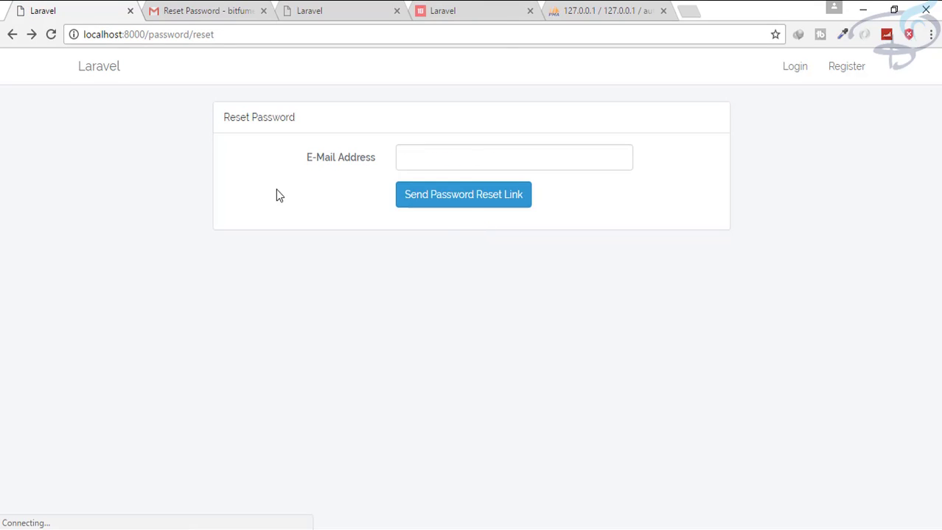
pyautogui.click(514, 157)
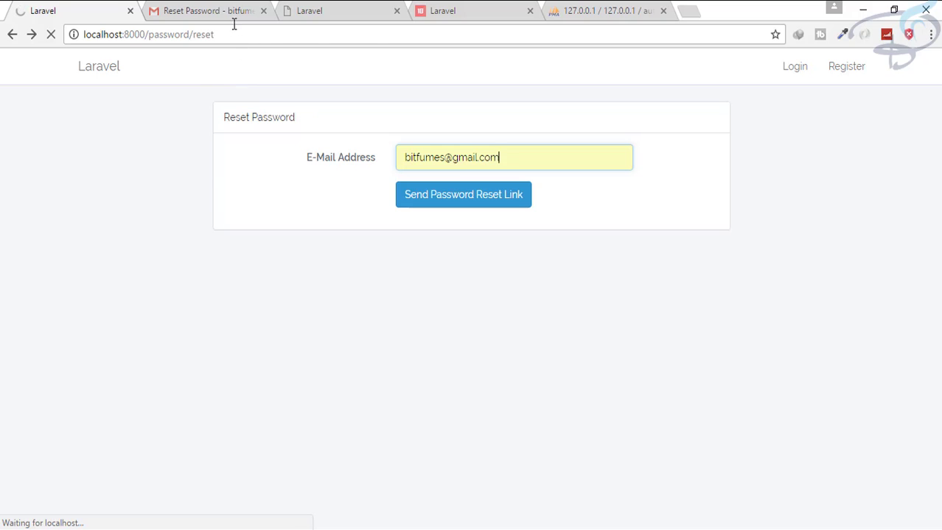
pyautogui.click(206, 10)
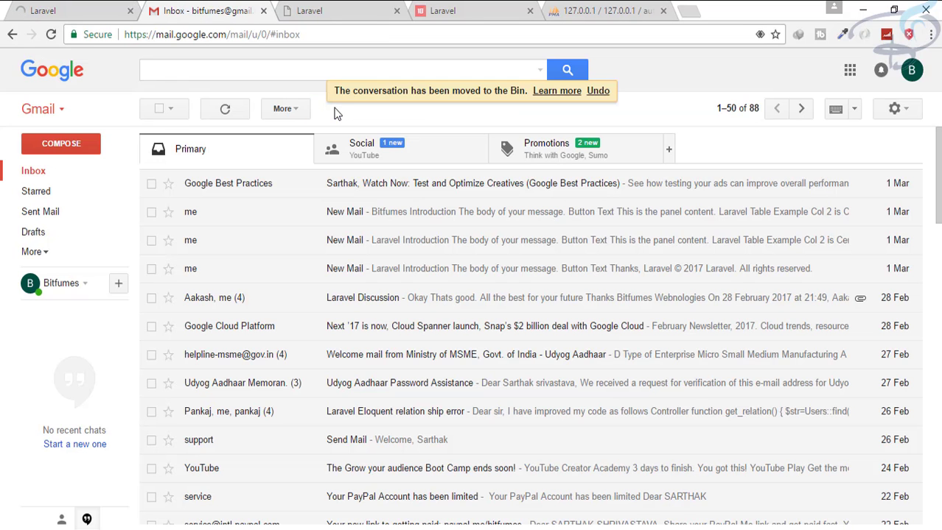
pyautogui.click(225, 108)
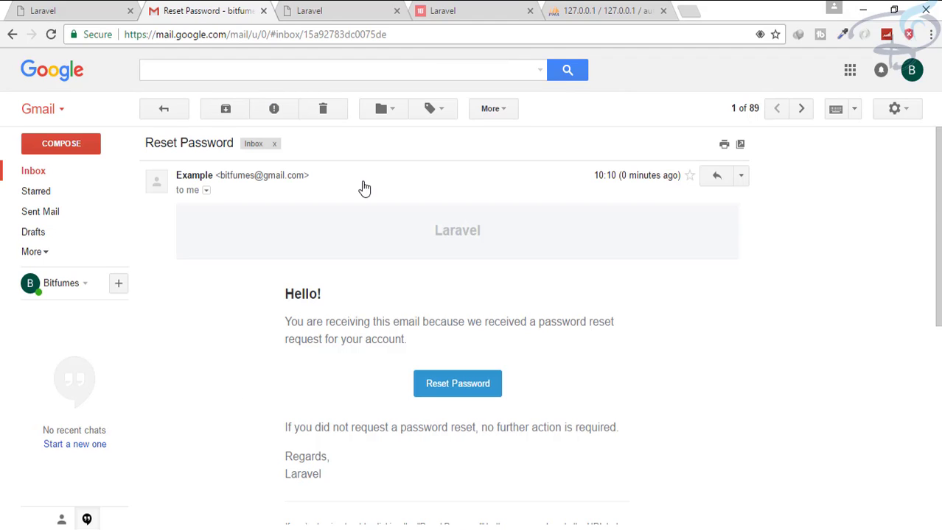
pyautogui.click(457, 383)
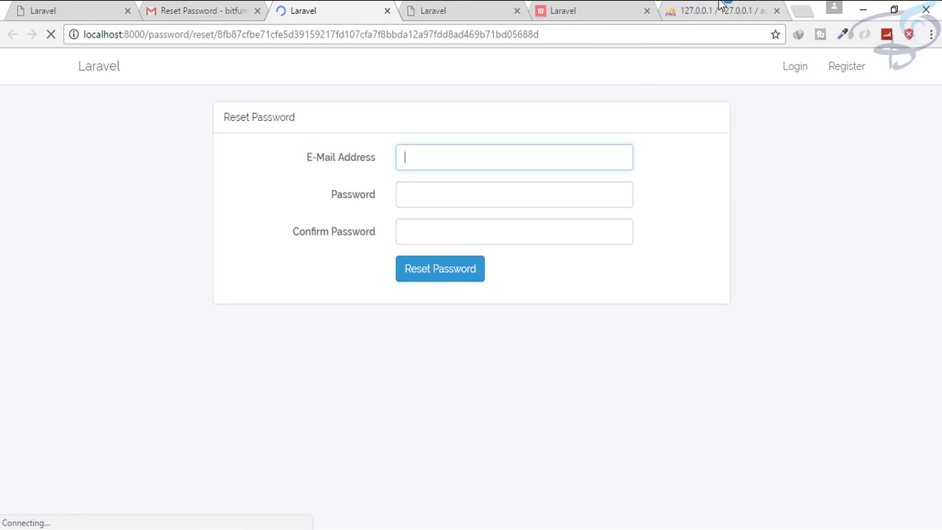
# Highlight the new URL token and compare it with the password_resets row in phpMyAdmin.
pyautogui.click(715, 10)
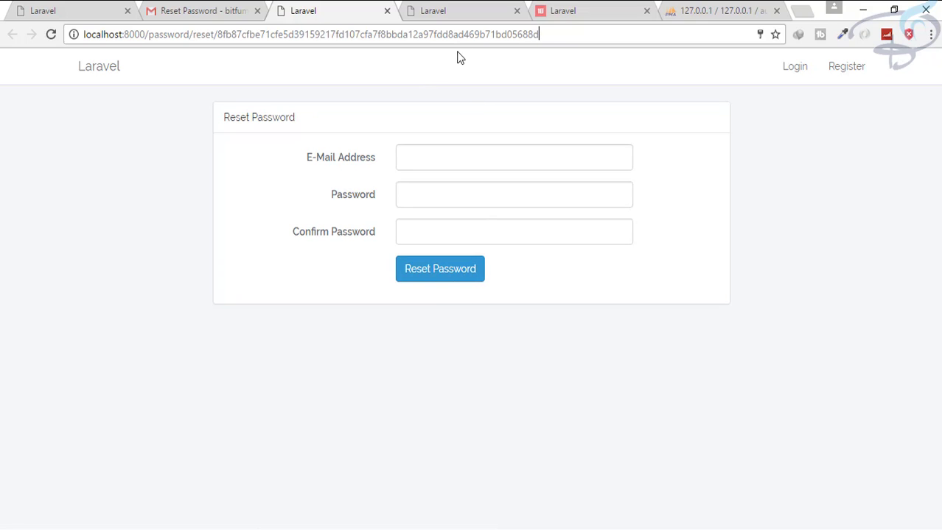
pyautogui.click(718, 11)
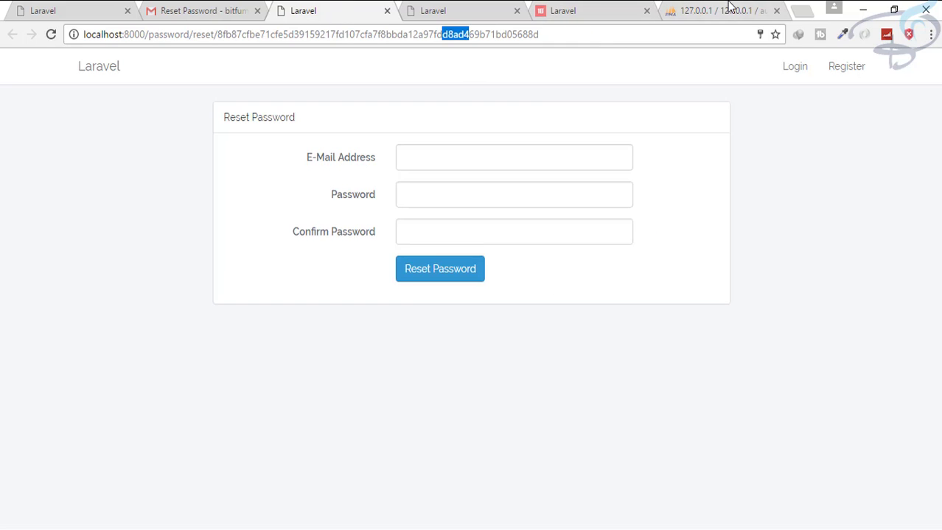
pyautogui.click(718, 10)
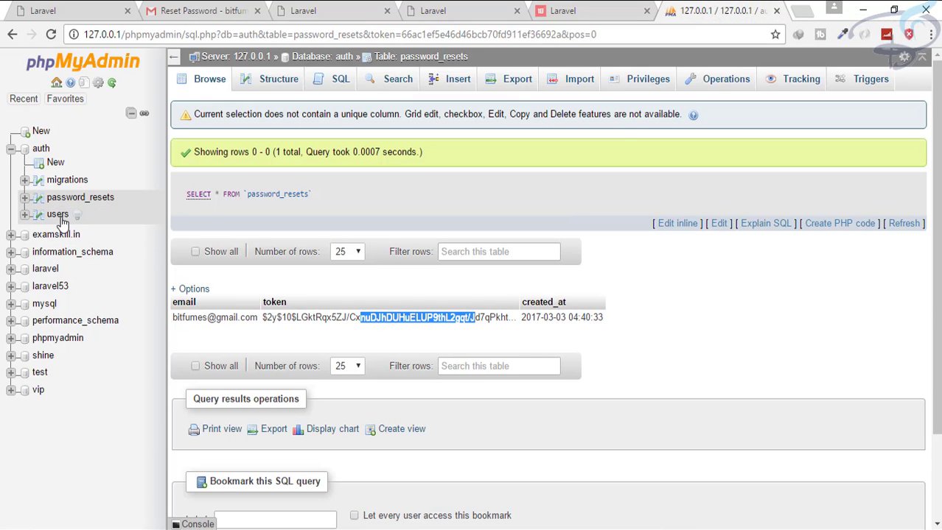
pyautogui.click(57, 214)
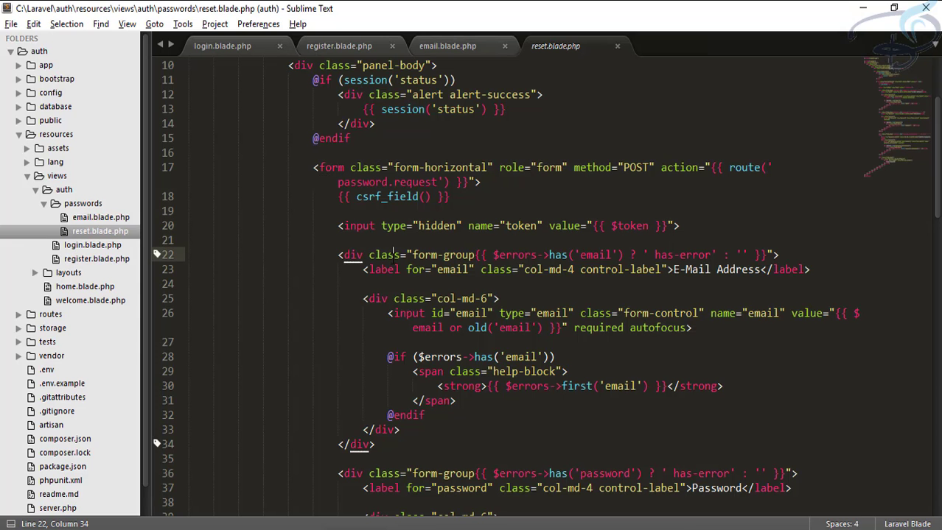
# Save reset.blade.php with Ctrl+S.
pyautogui.press('ctrl+s')
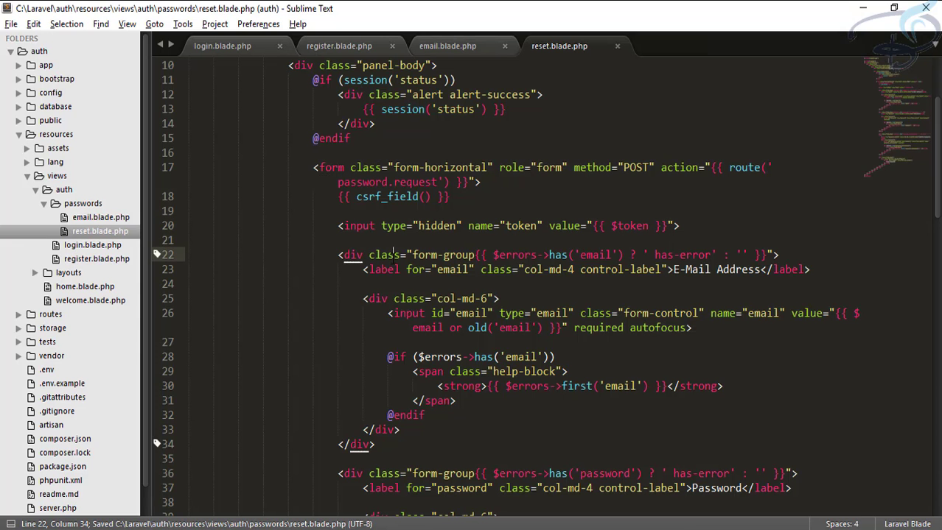